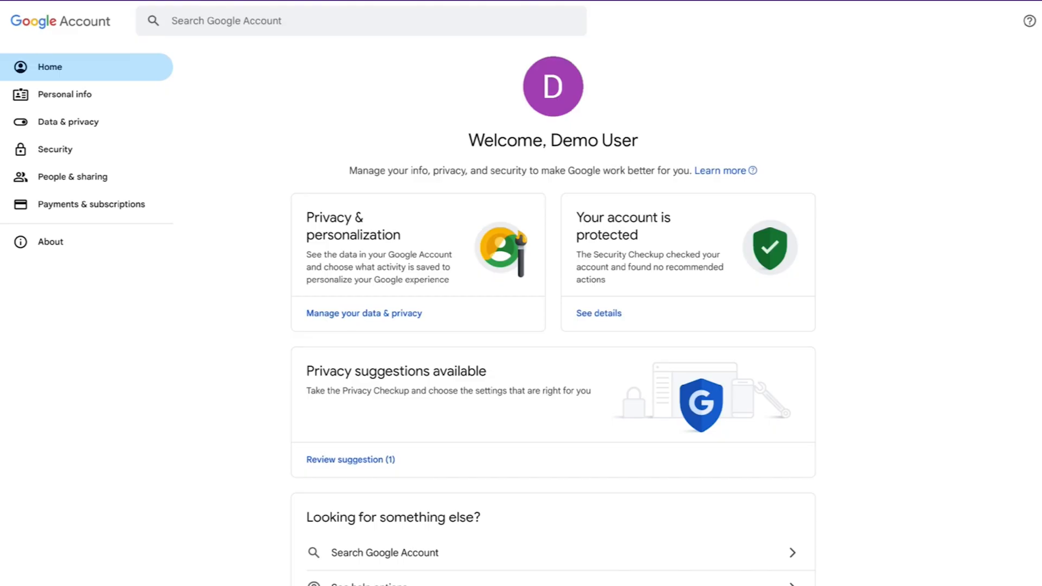
Under 2-Step Verification > App passwords, create an app password named 'Nodemailer' and dismiss the notice
scroll(down, 3)
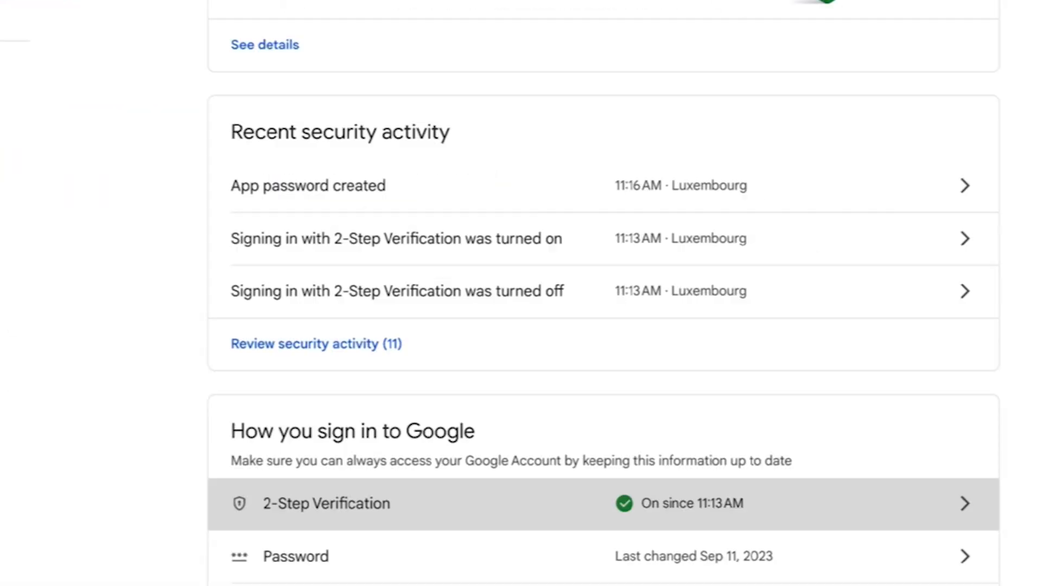
click(325, 503)
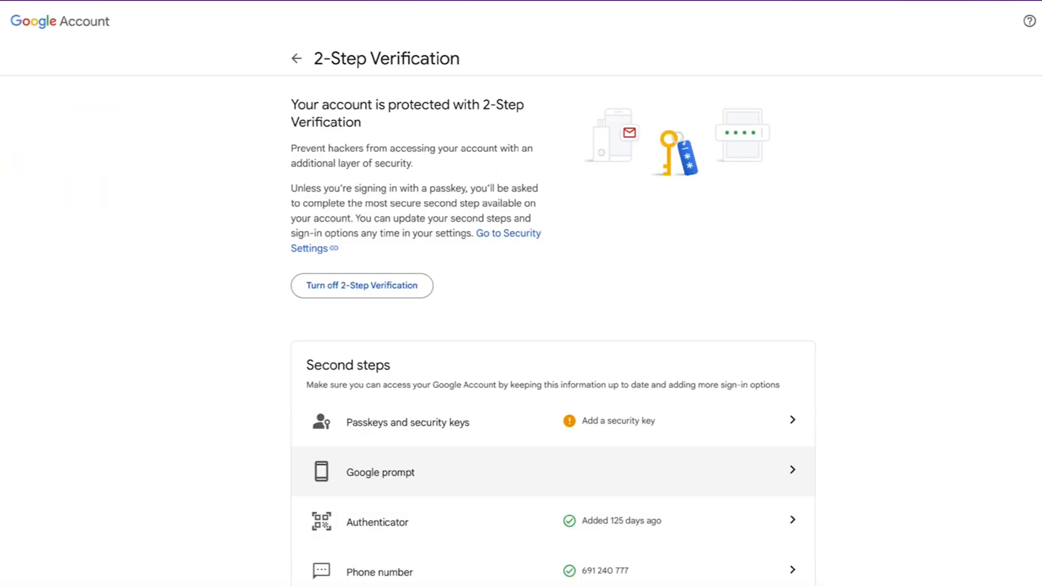
scroll(down, 3)
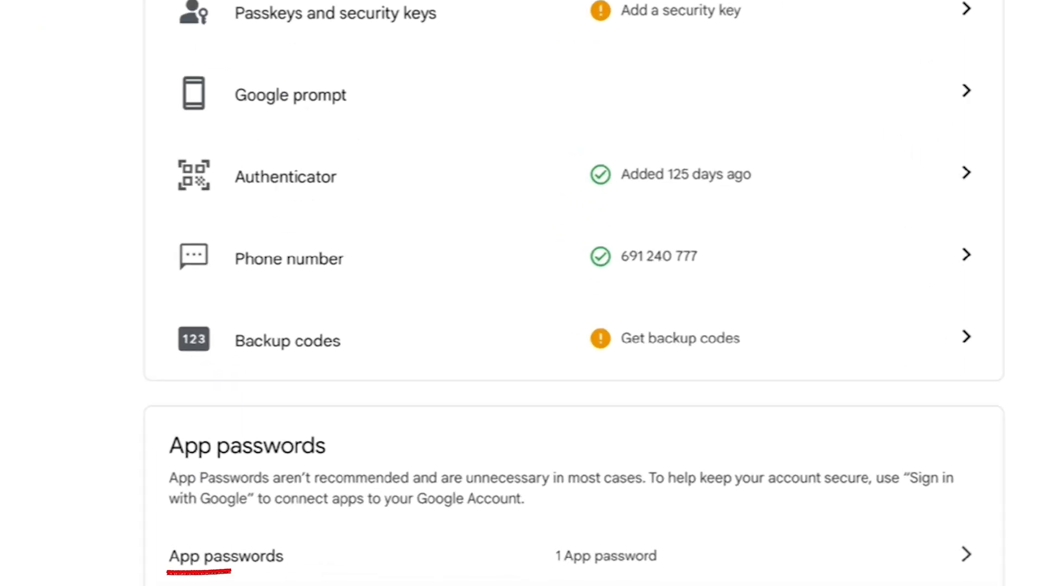
click(226, 556)
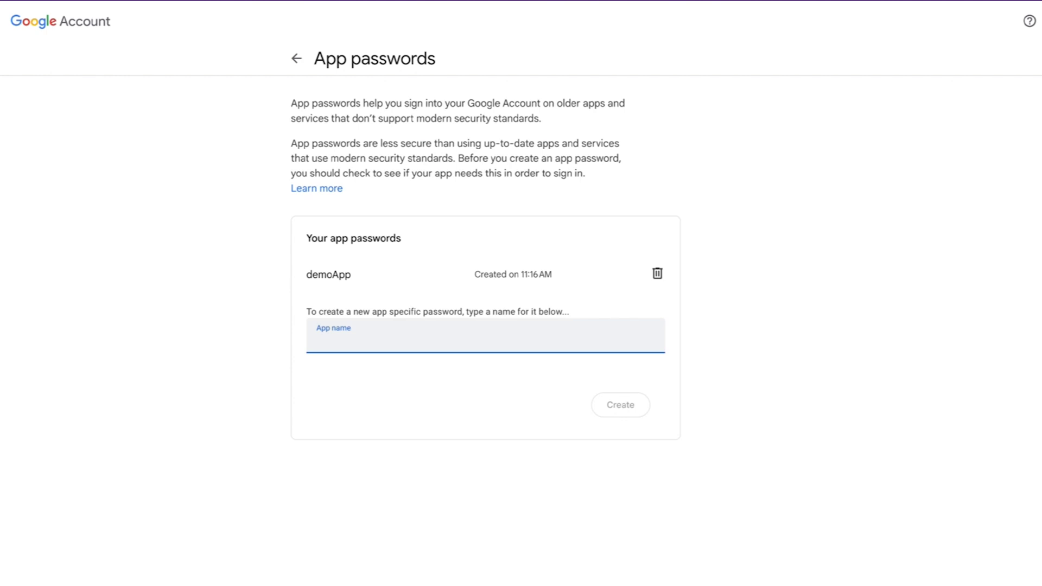
text(Nodemailer)
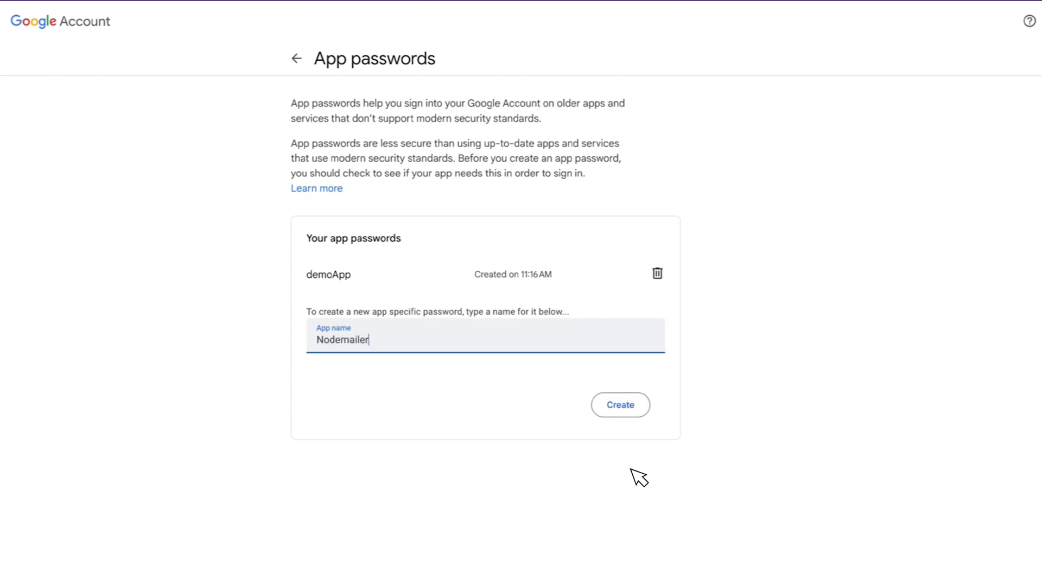
click(619, 405)
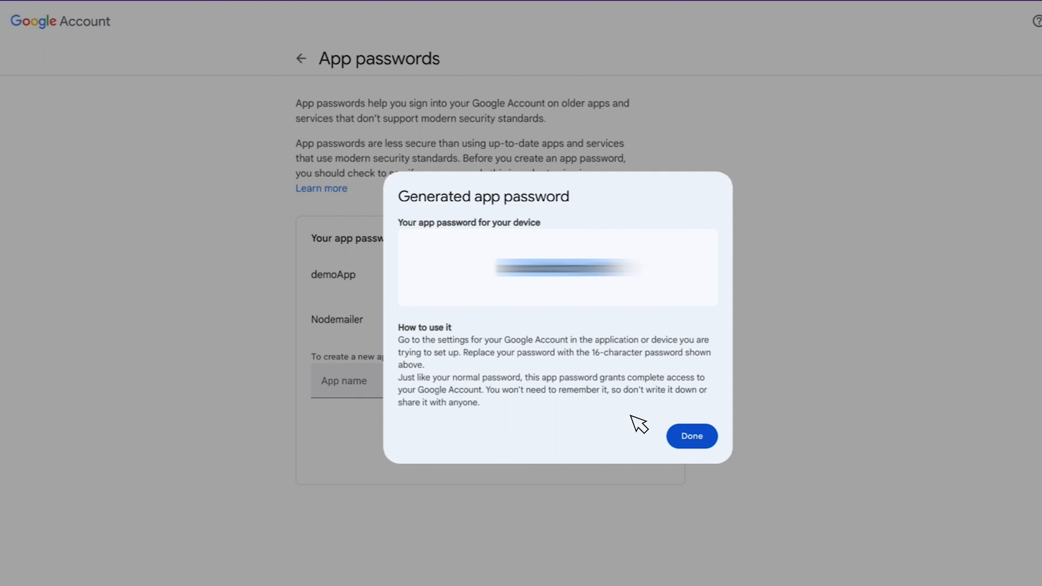
click(690, 437)
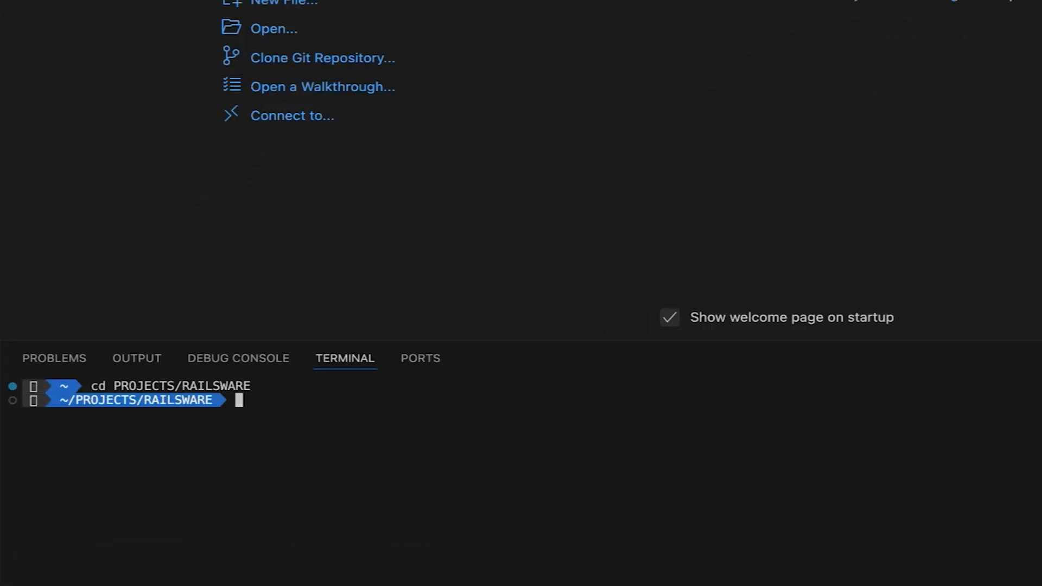
Create the project folder nodejs-nodemailer-gmail with mkdir in the terminal
text(mk)
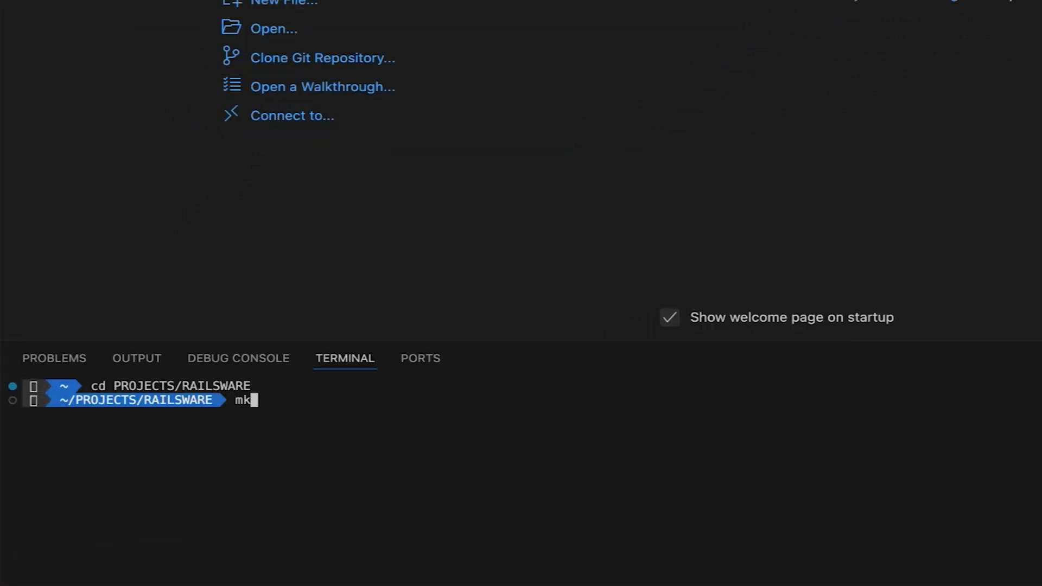
text(dir nodejs-nodem)
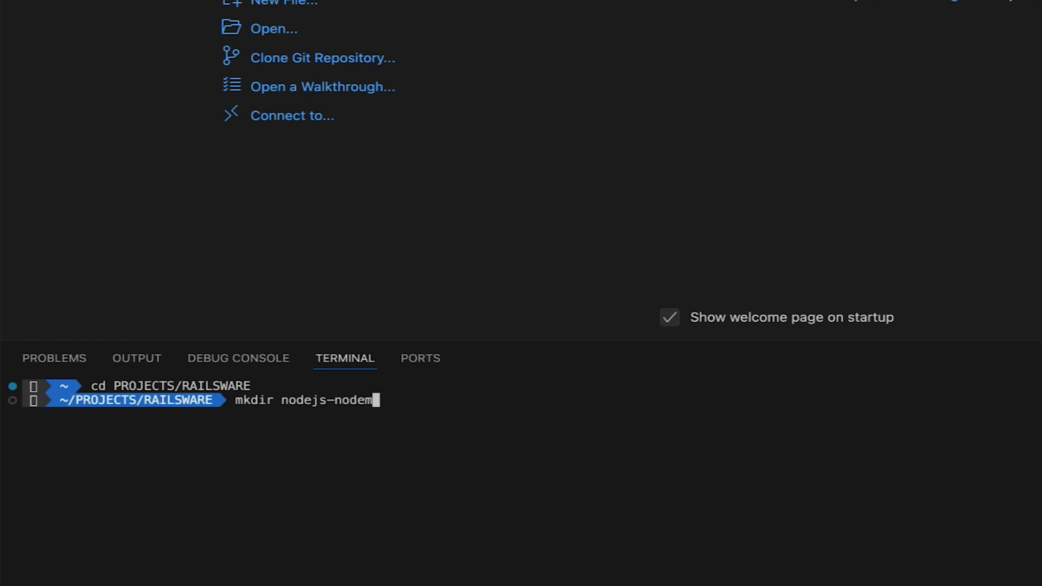
text(ailer-gmail)
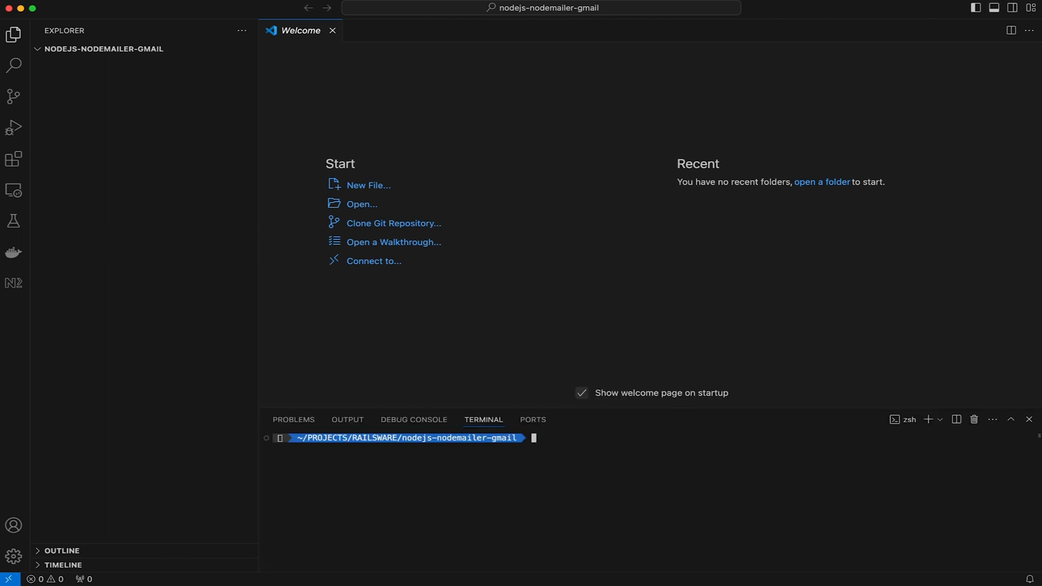
Initialise package.json with npm init and begin npm install for the dependencies
text(npm init)
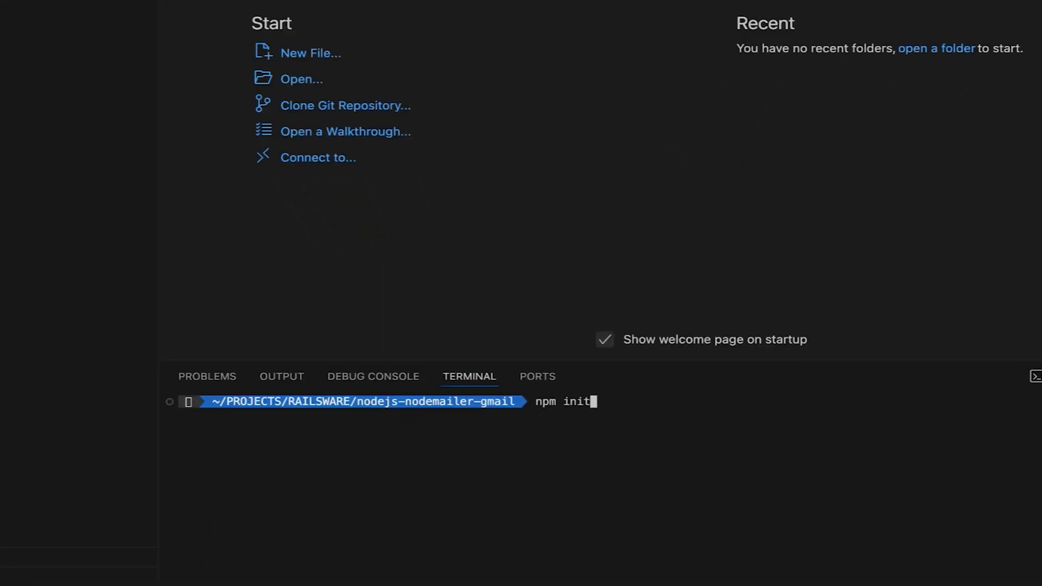
key(Enter)
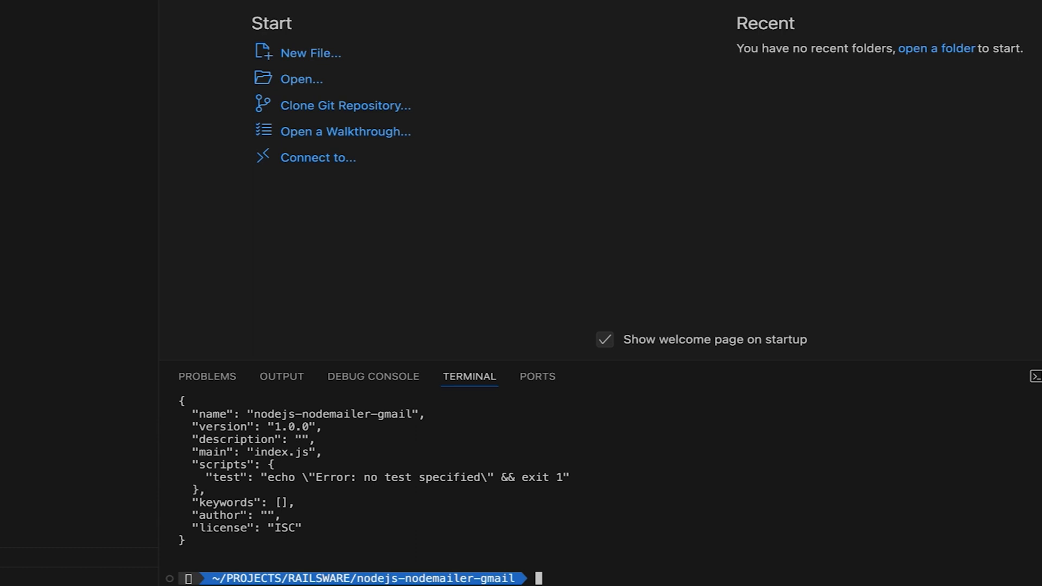
text(npm in)
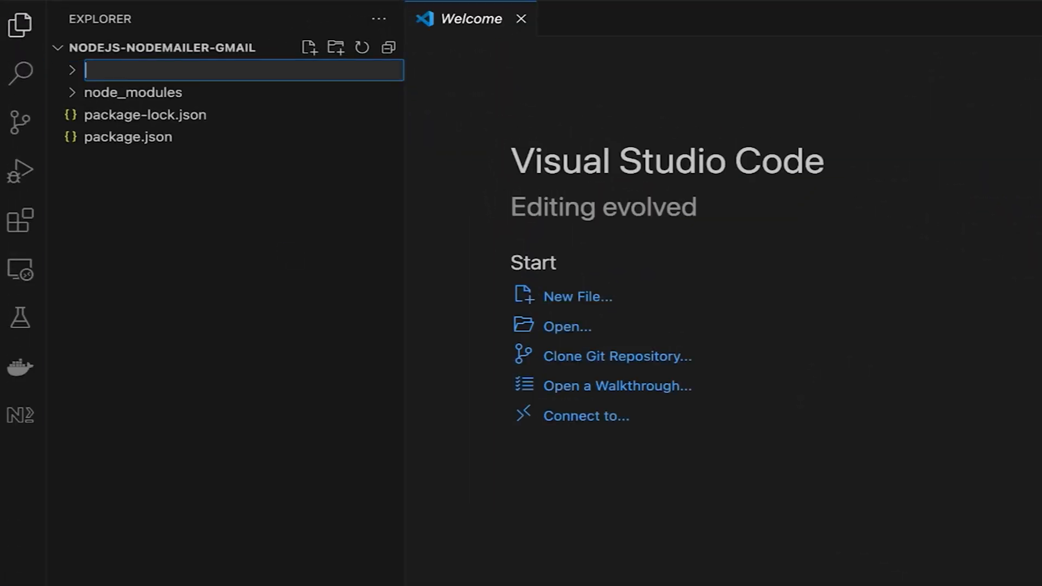
Add index.js inside src and write GMAIL_HOST=smtp.gmail.com into the root .env file
right_click(94, 92)
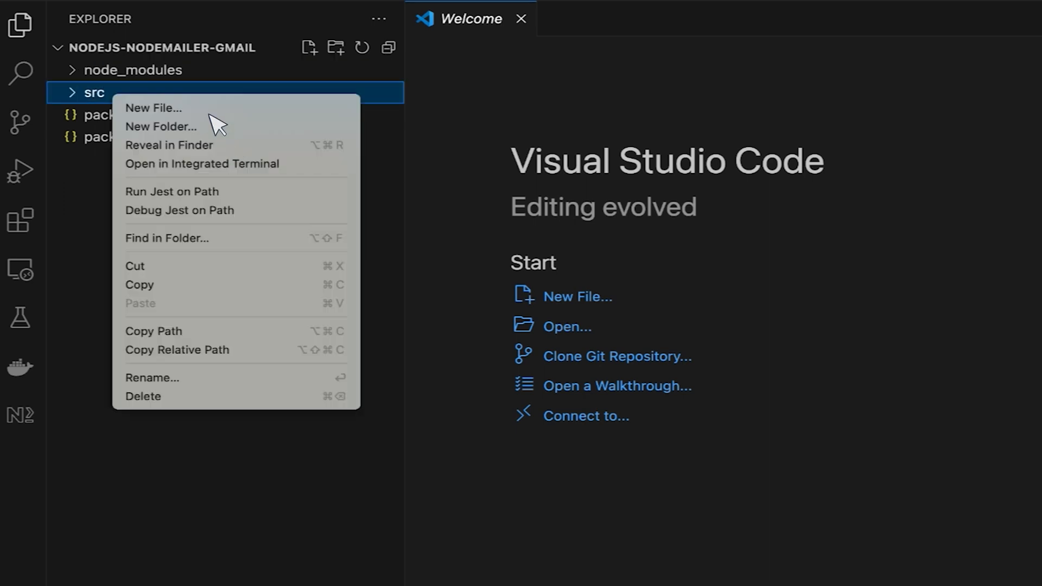
click(153, 108)
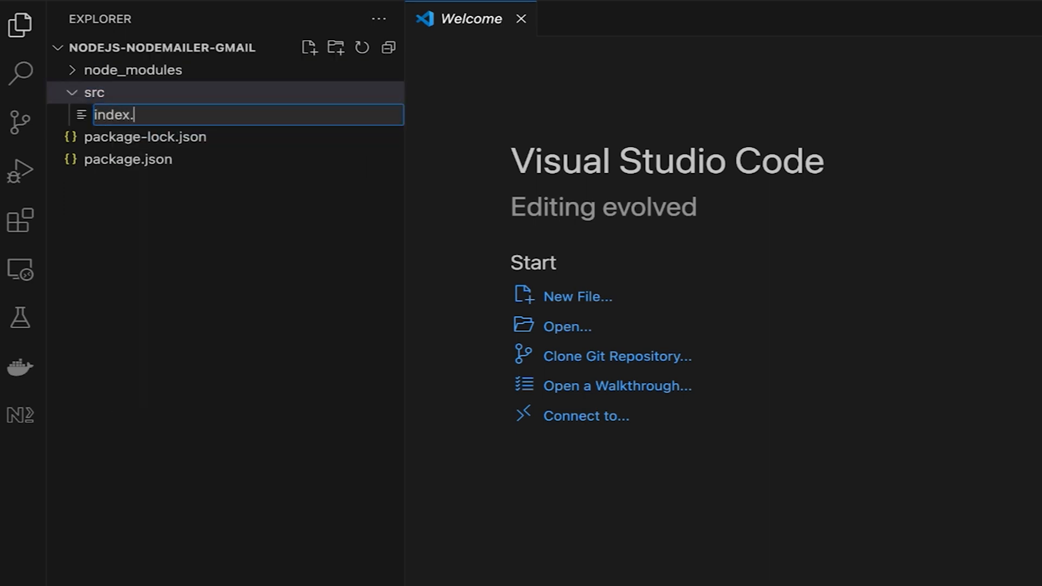
text(js)
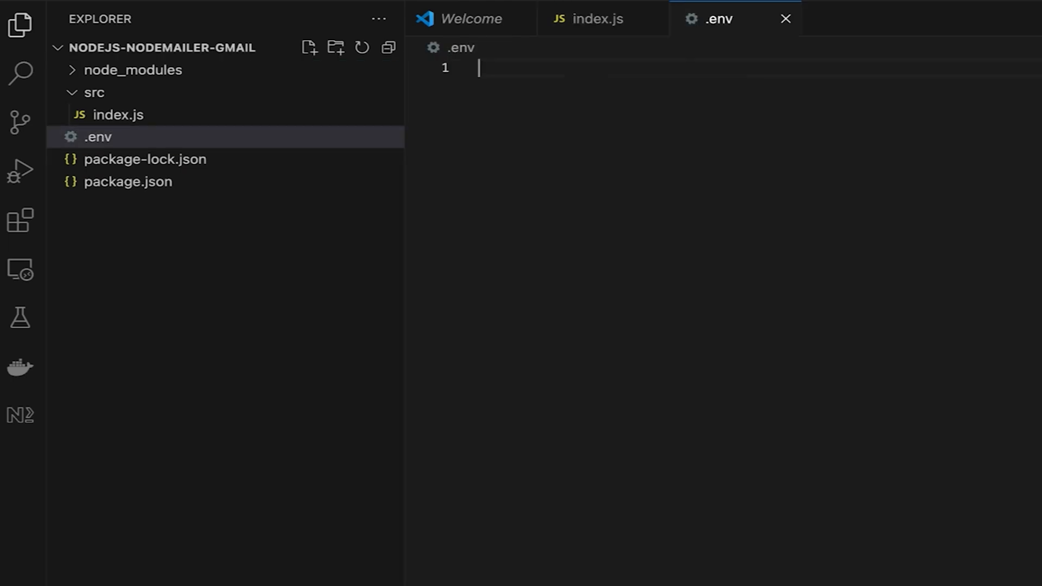
click(21, 25)
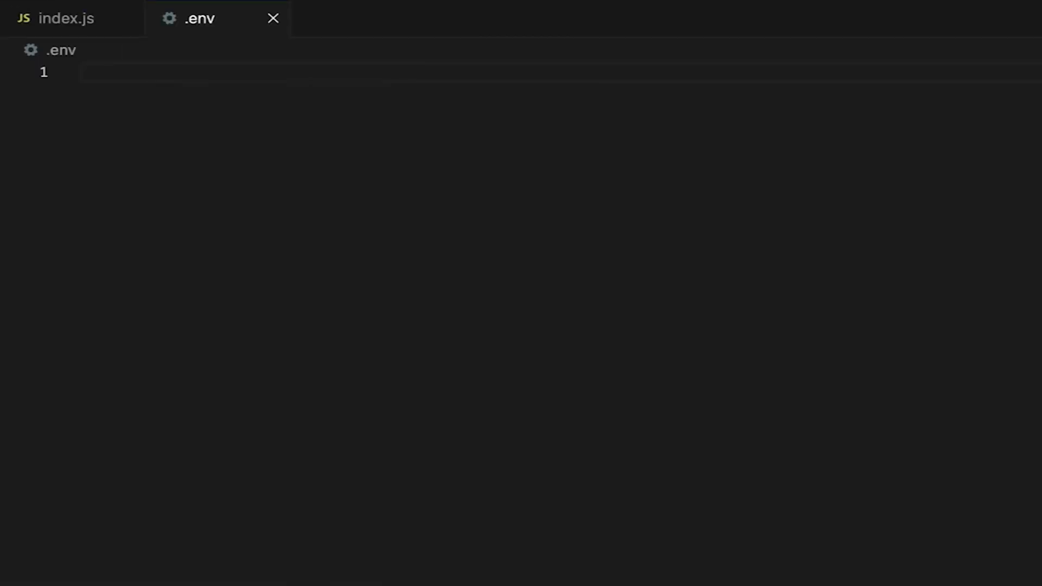
text(GMAIL_HOST=smtp.gmail.com)
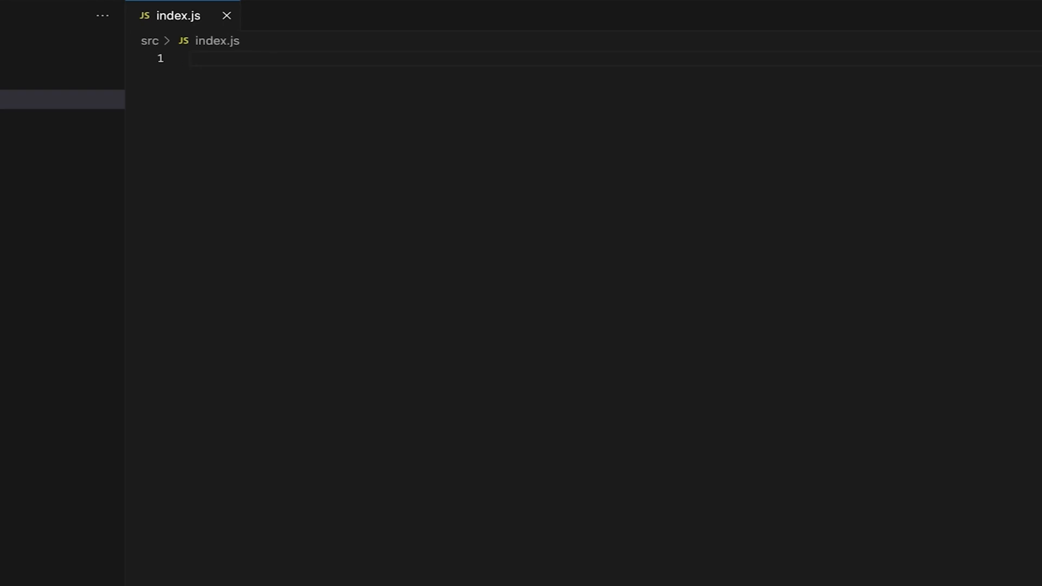
Write require('dotenv').config(); and const nodemailer = require('nodemailer') at the top of index.js
text(require('dotenv)
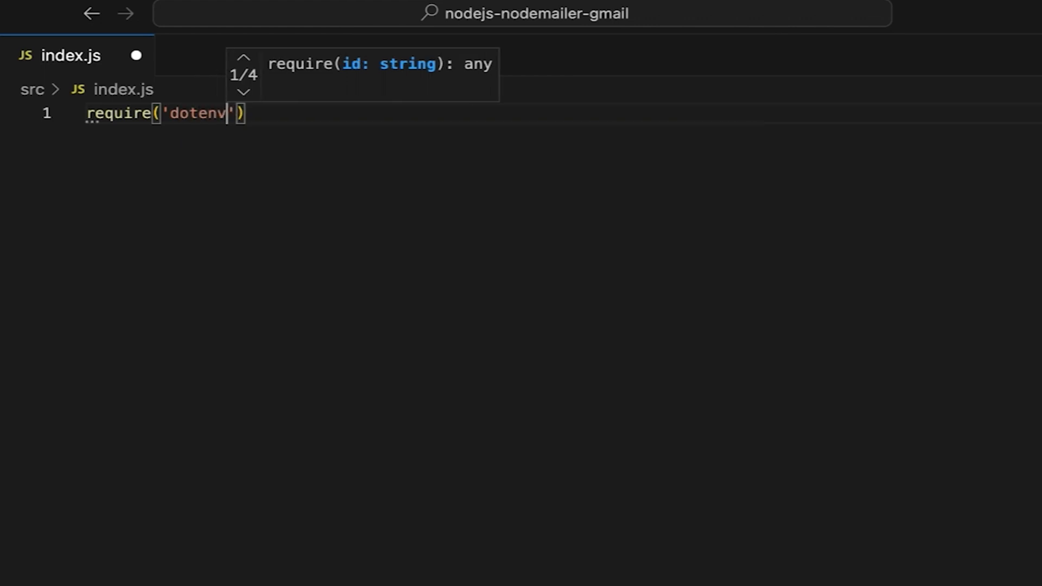
text(.config)
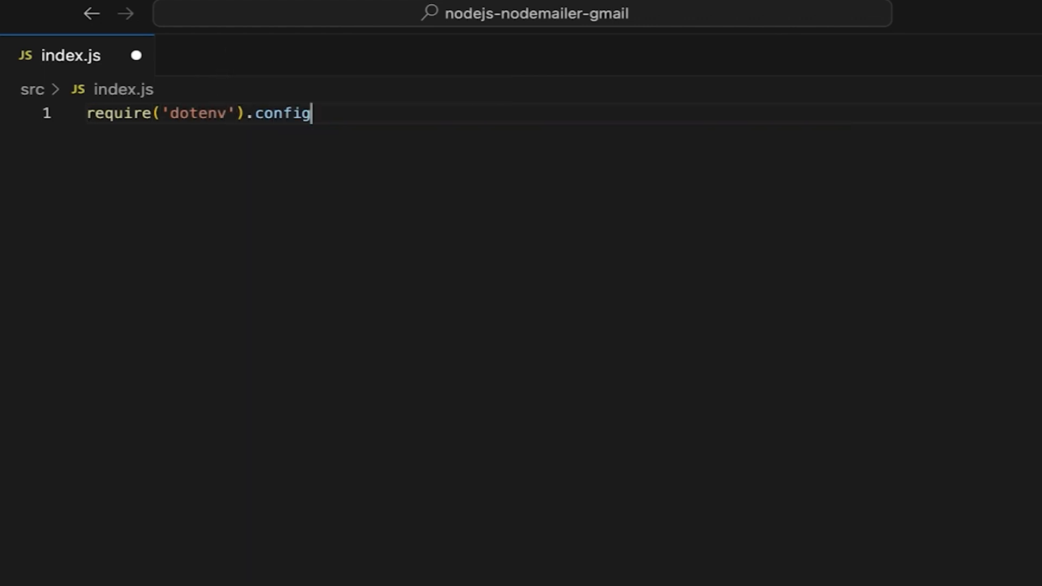
text(();)
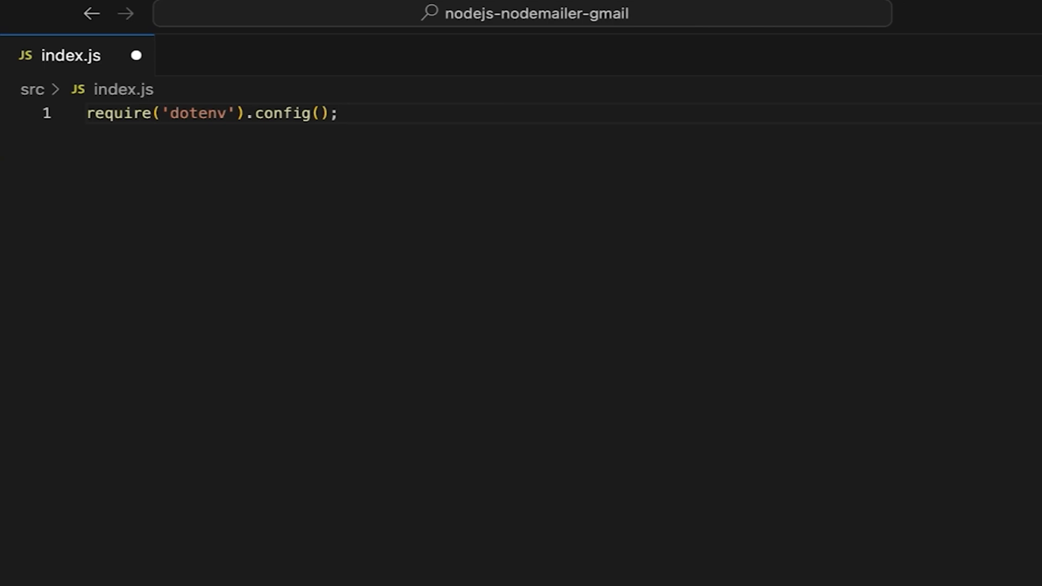
text(const)
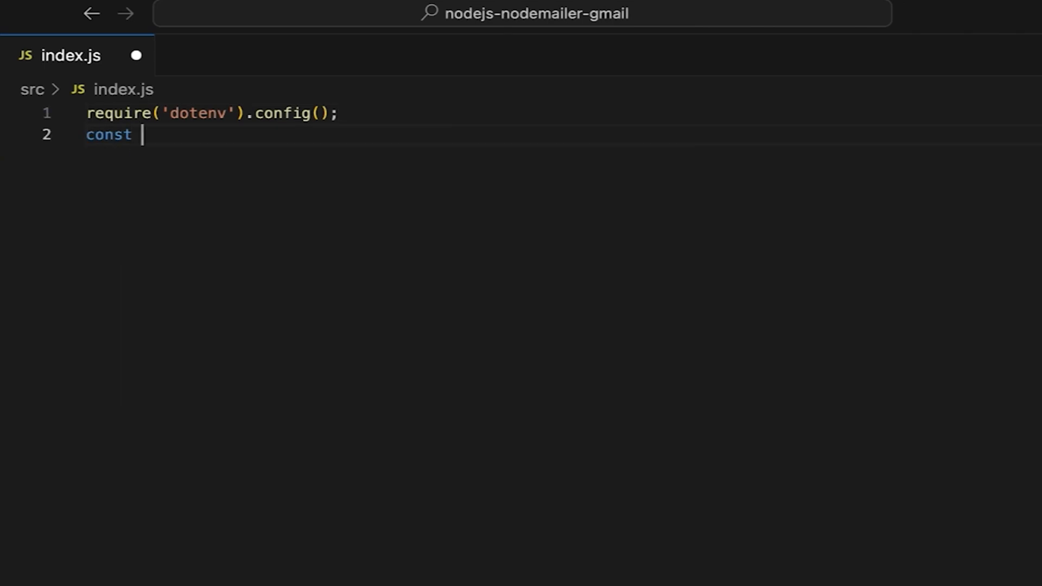
text(nodemailer = require)
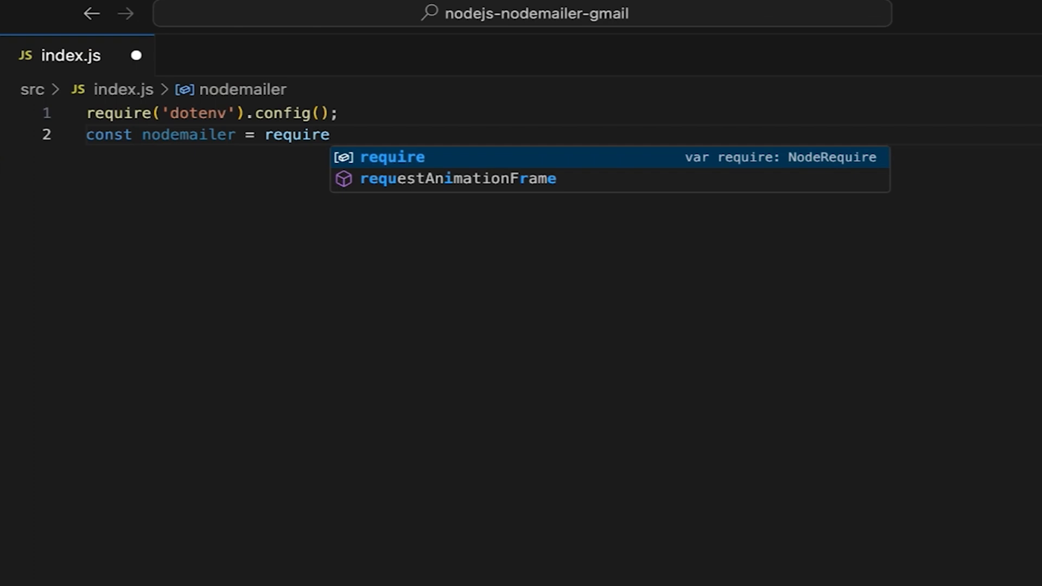
text(('nodemailer'))
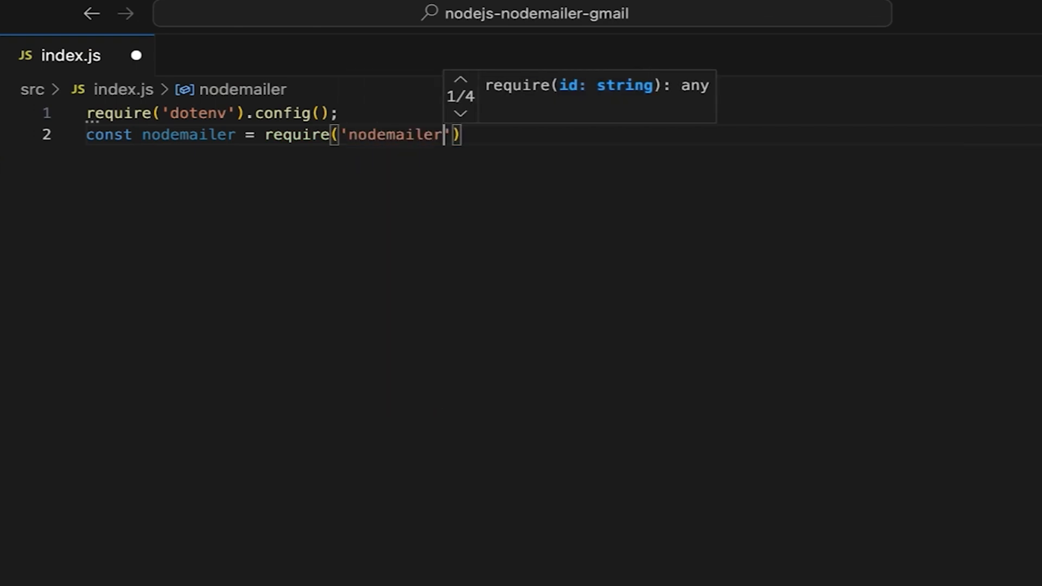
Begin const transporter = nodemailer.createTransport with host: process.env.GMAIL_HOST
text(co)
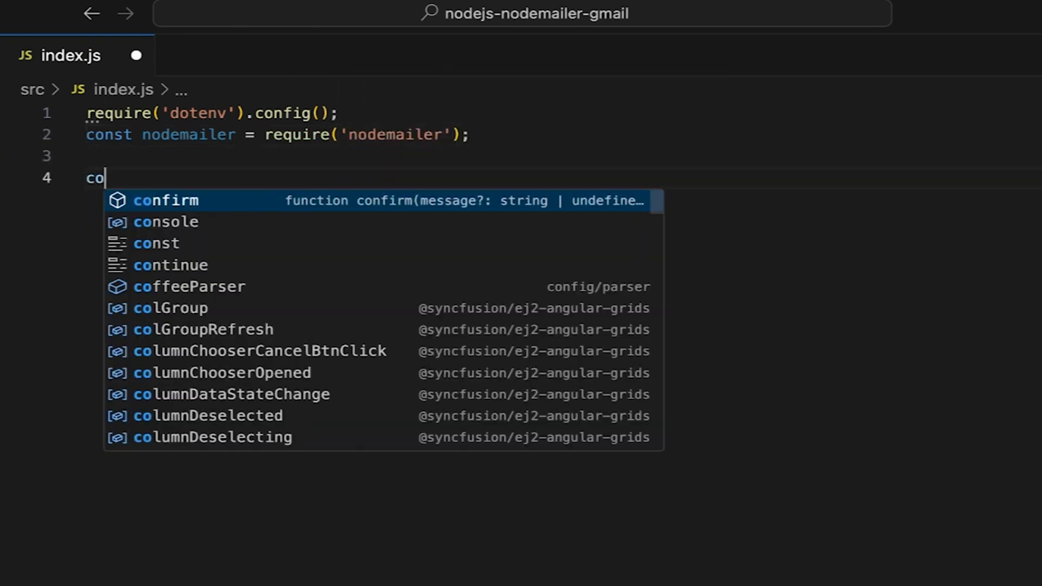
text(nst transporter =)
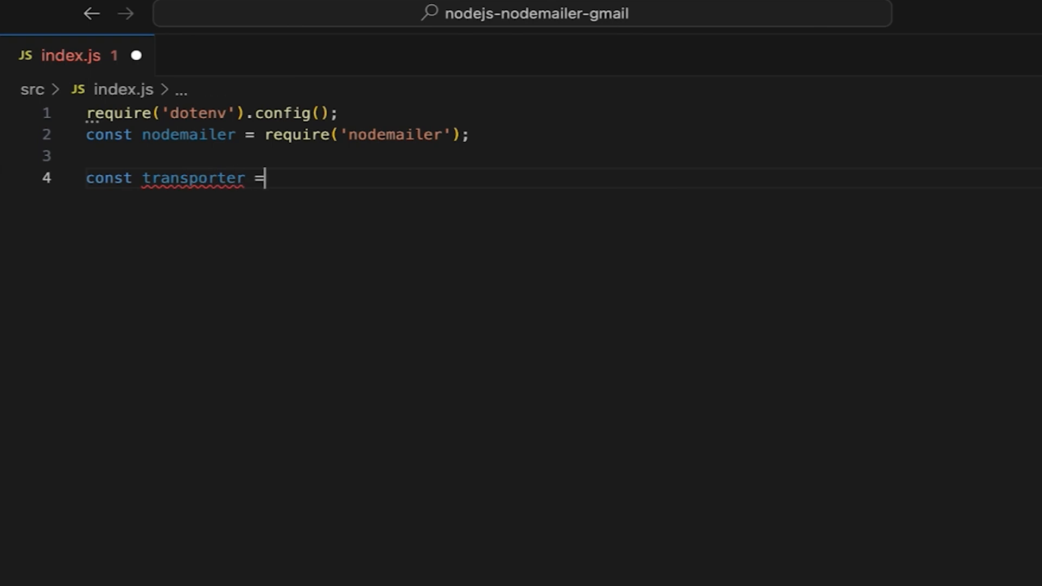
text(nodemailer.cre)
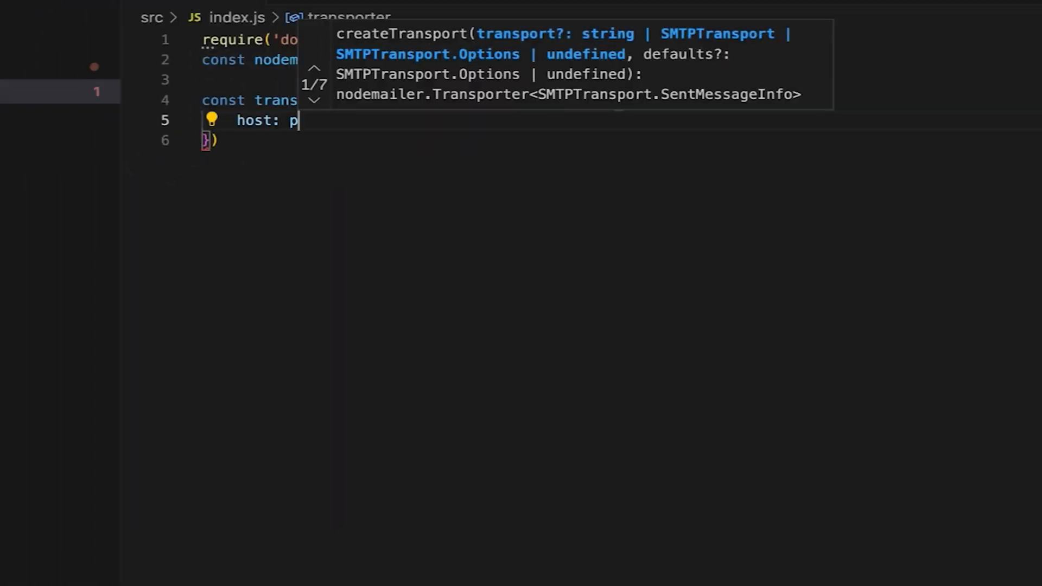
text(rocess.env.GMAIL_HOST,)
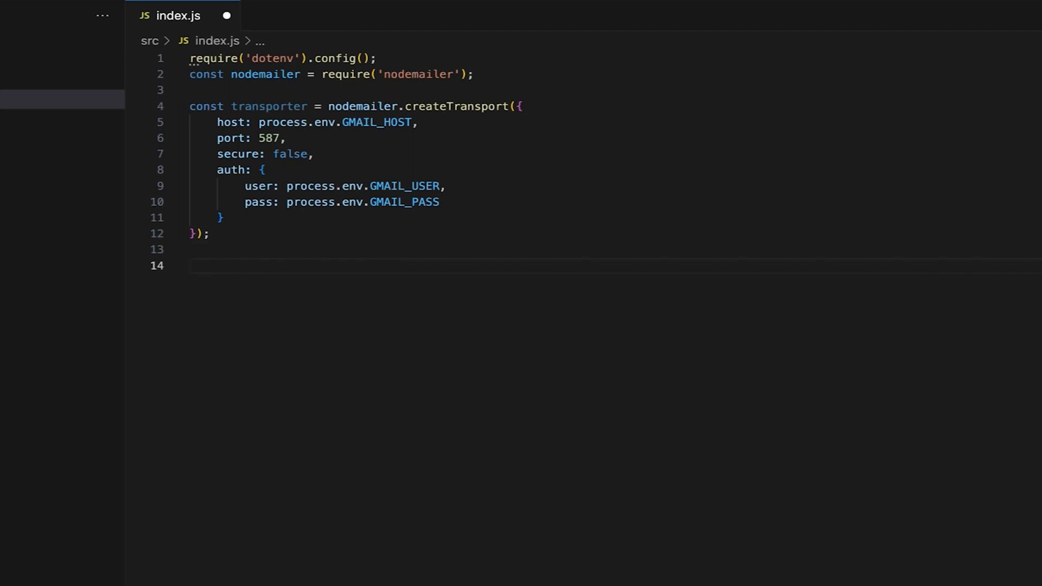
Define mailOptions with from process.env.GMAIL_USER, subject 'Sending Email using Node.js' and text 'That was easy!'
text(const mailOption)
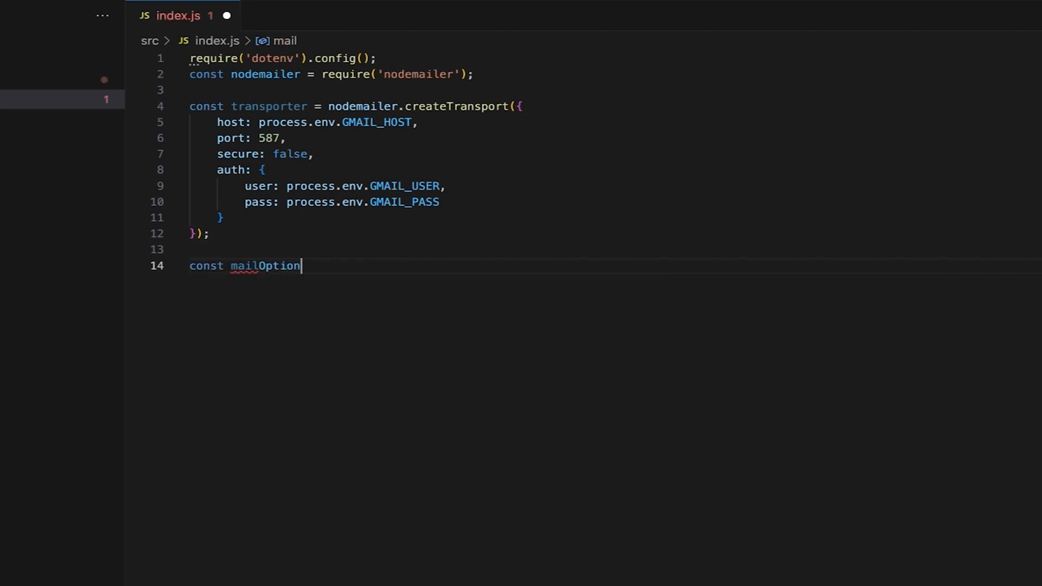
text(s = {)
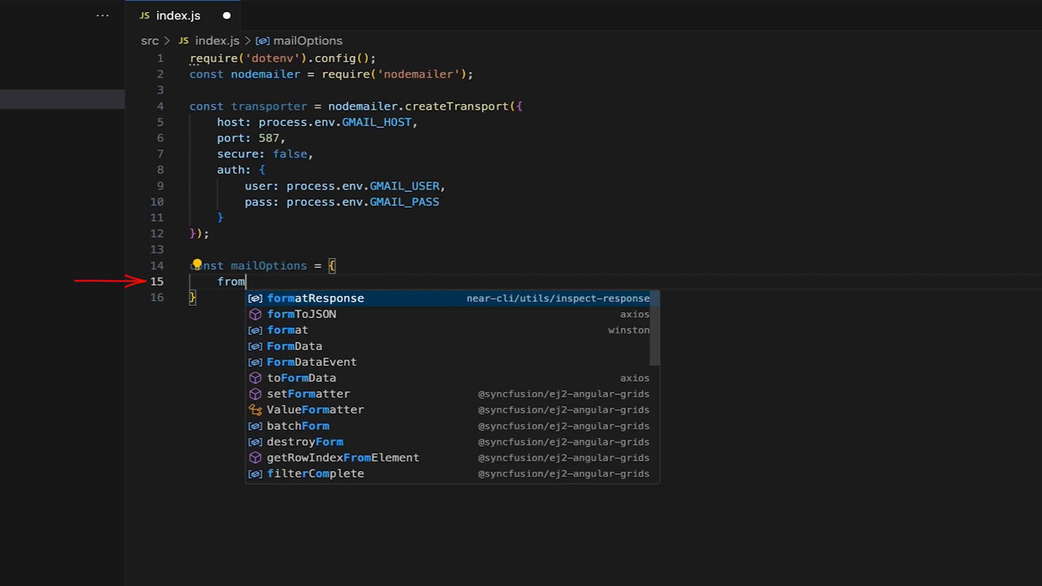
text(: process)
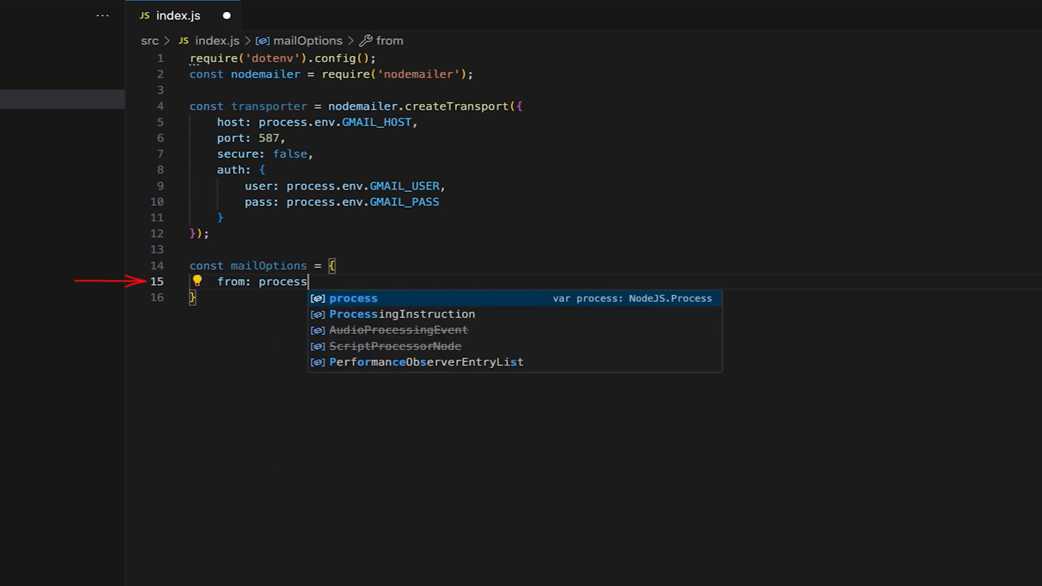
text(.env.)
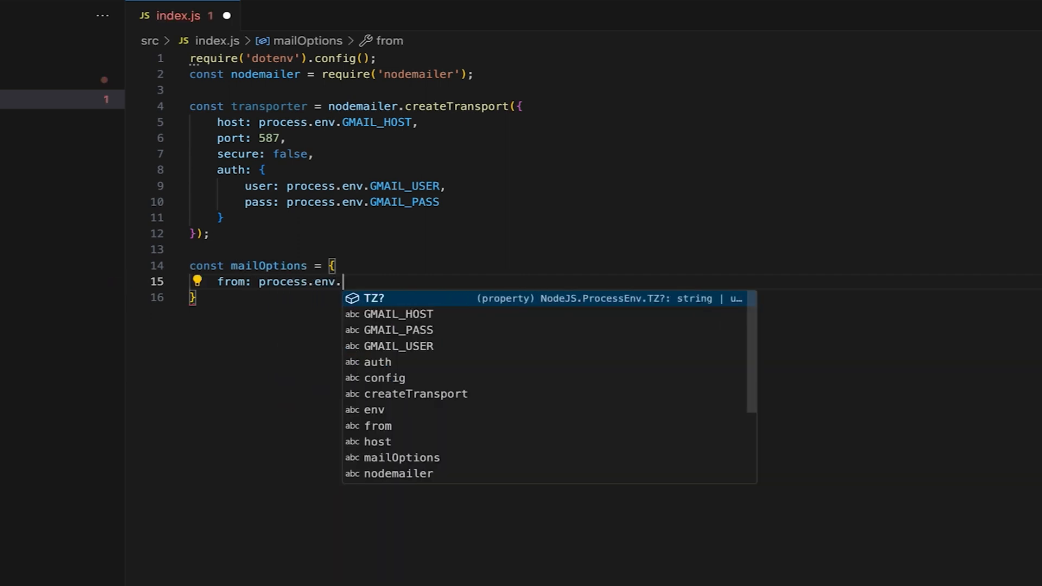
text(GMAIL_USER,)
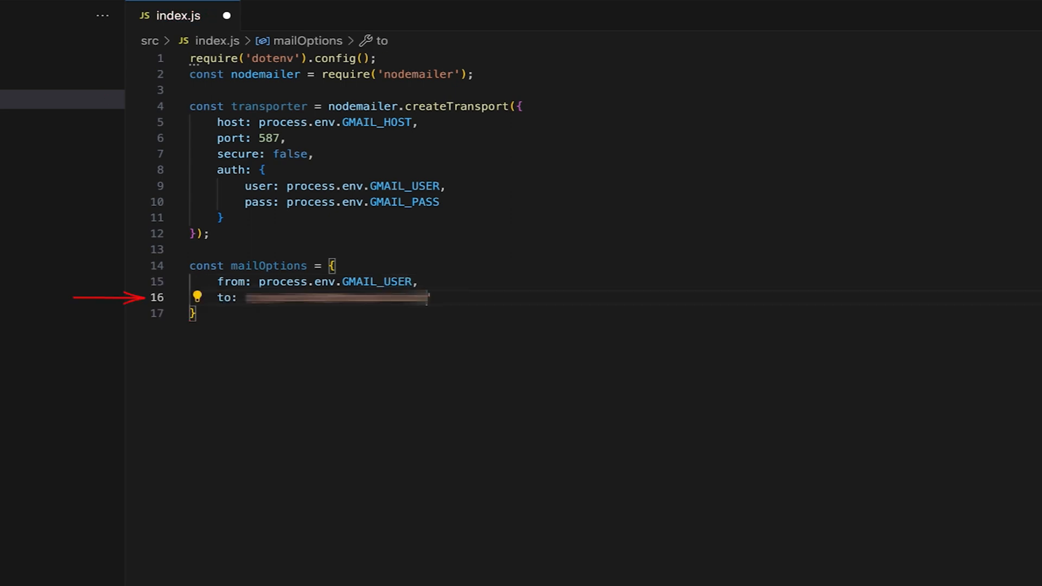
text(subject: 'Sending Em)
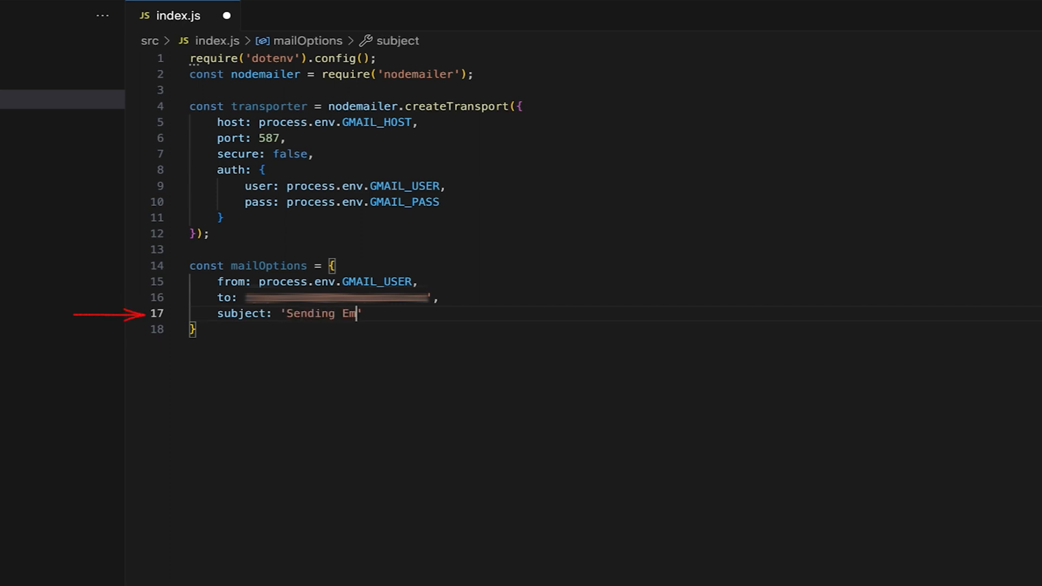
text(ail using Node.js)
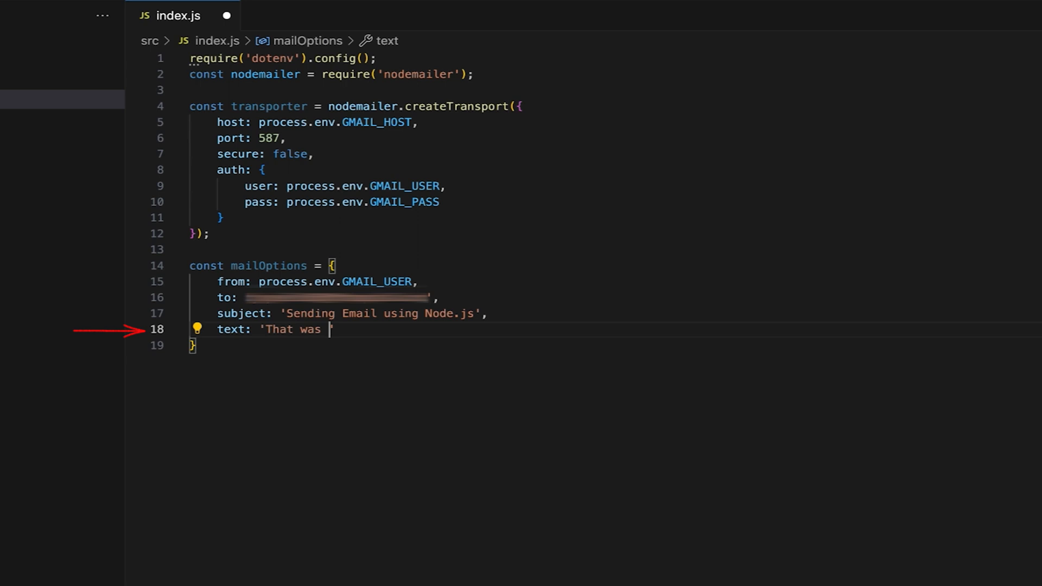
text(easy!')
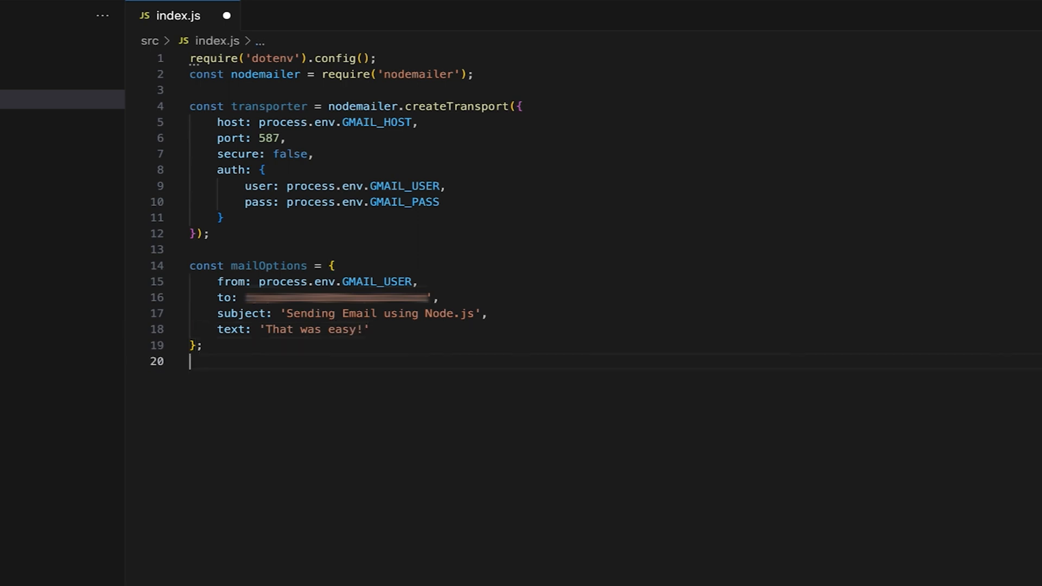
Call transporter.sendMail(mailOptions) with an (error, info) callback logging errors via console.error
text(transporter.sendMail(mailOptions, ()
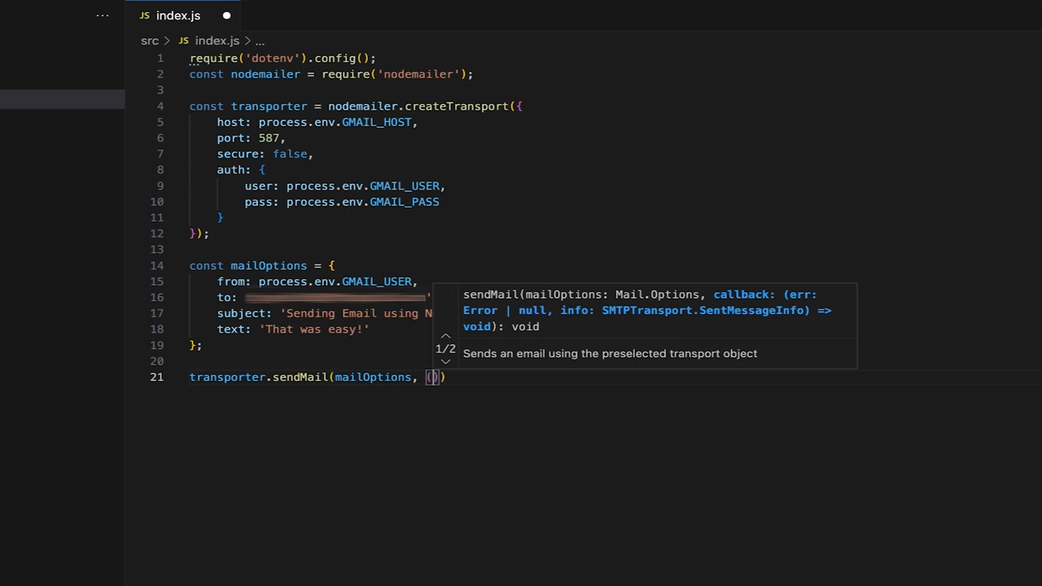
text((error, info) => {)
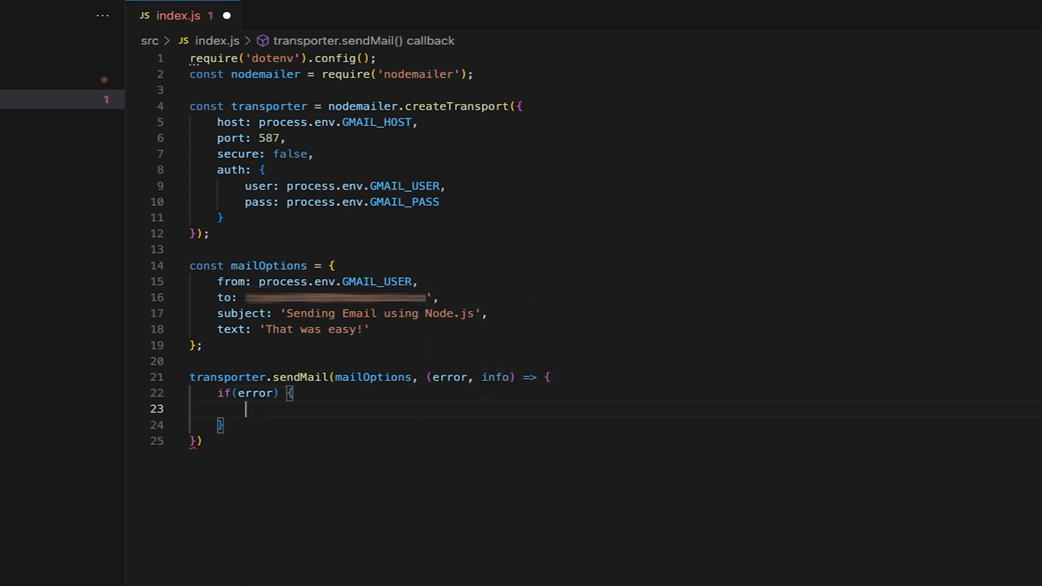
text(console.error('Error'))
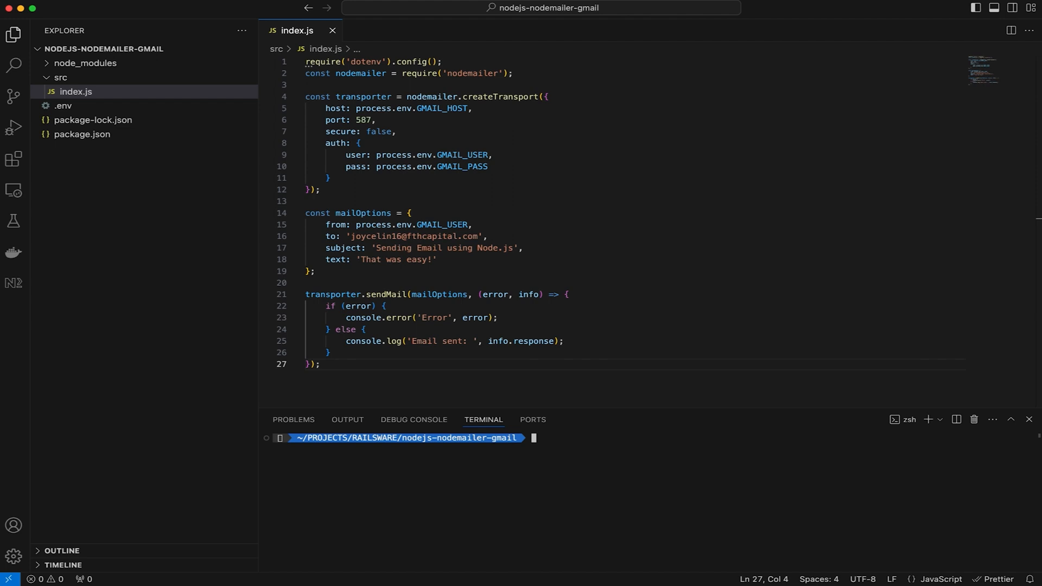
Run node src/index.js and open the received 'Sending Email using Node.js' message in mail.tm
text(node src/index.js)
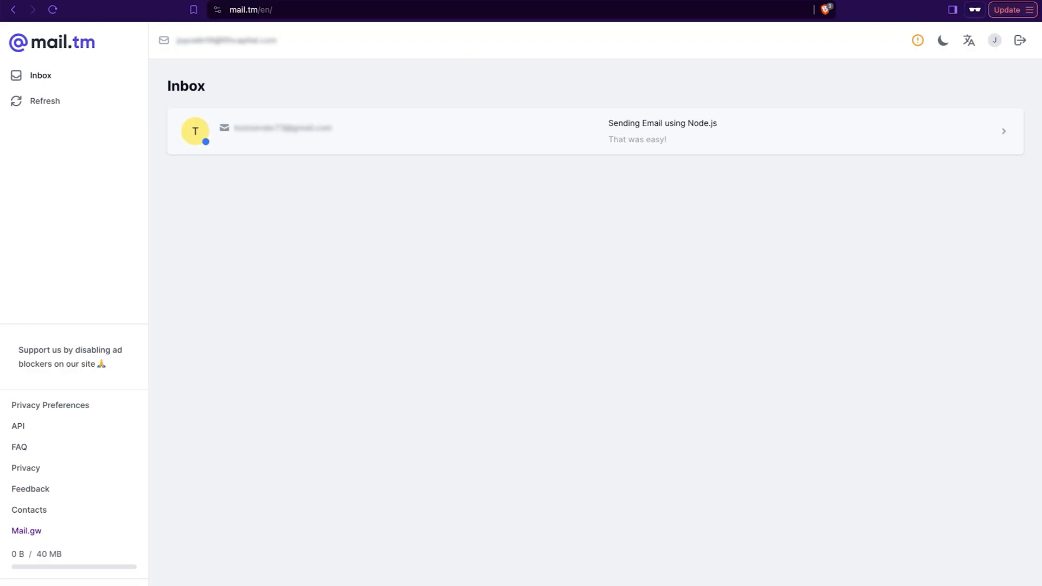
click(596, 131)
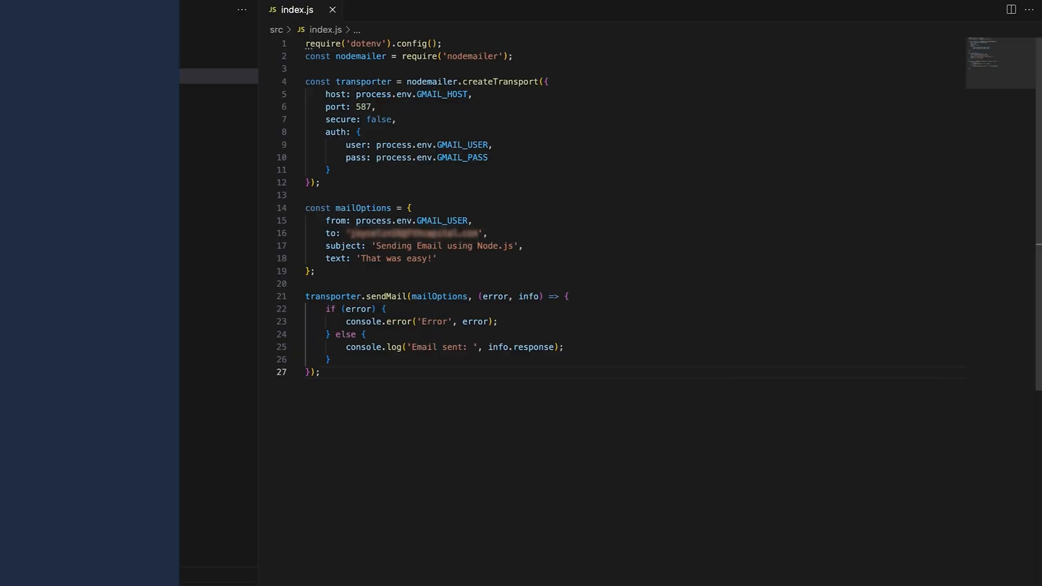
Replace host, port and secure in createTransport with service: 'gmail'
click(13, 13)
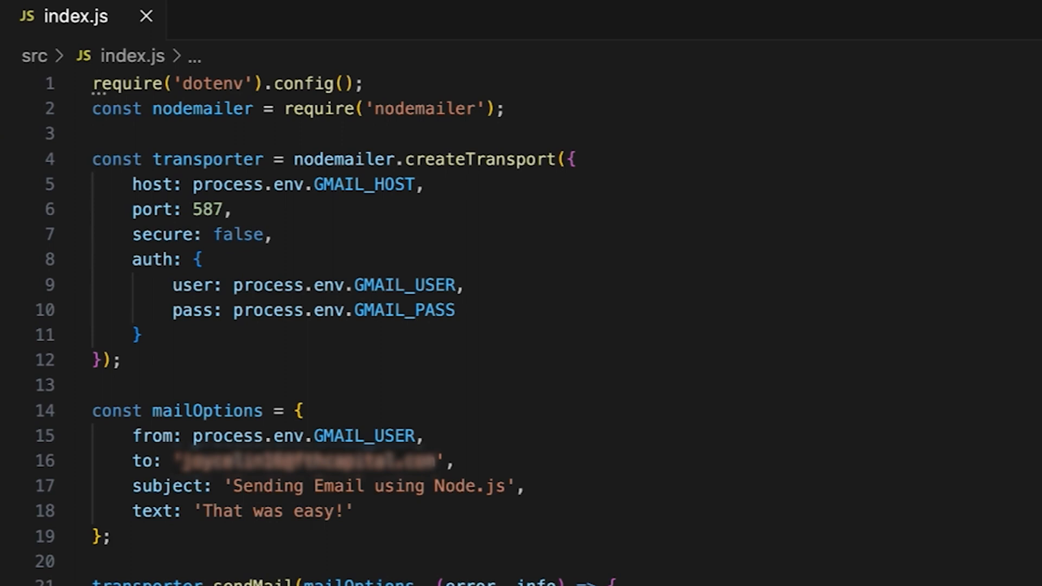
text(service: 'gmail',)
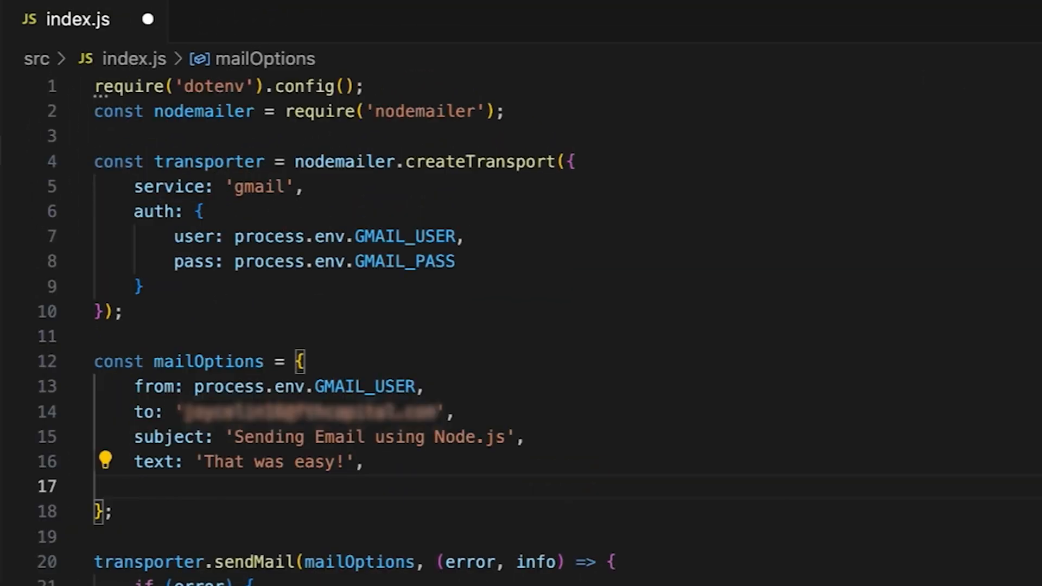
Add html: '<h1>Welcome</h1><p>That was easy!</p>' to mailOptions
text(html: '<h1)
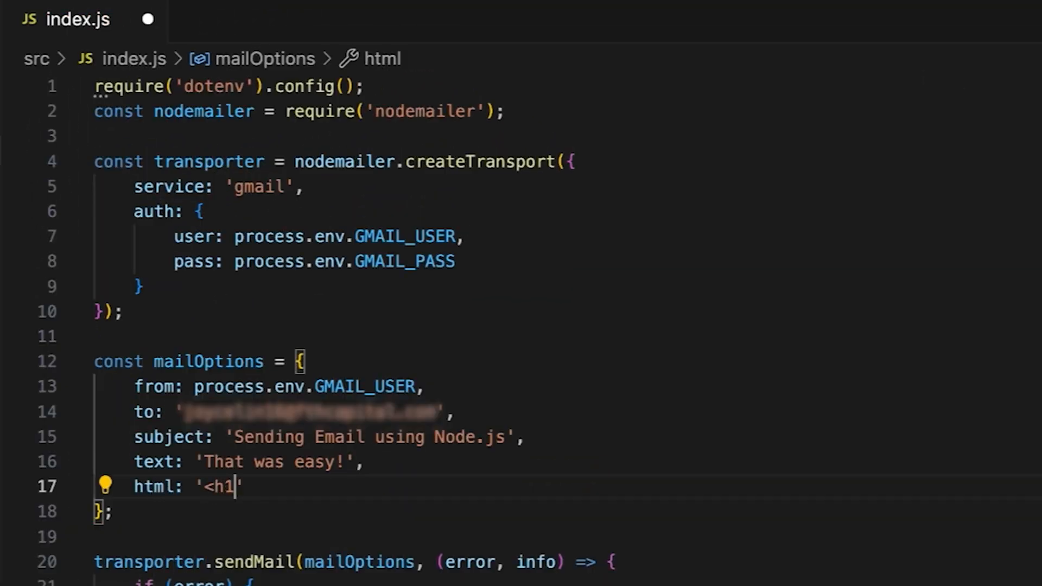
text(>Welcome</h1)
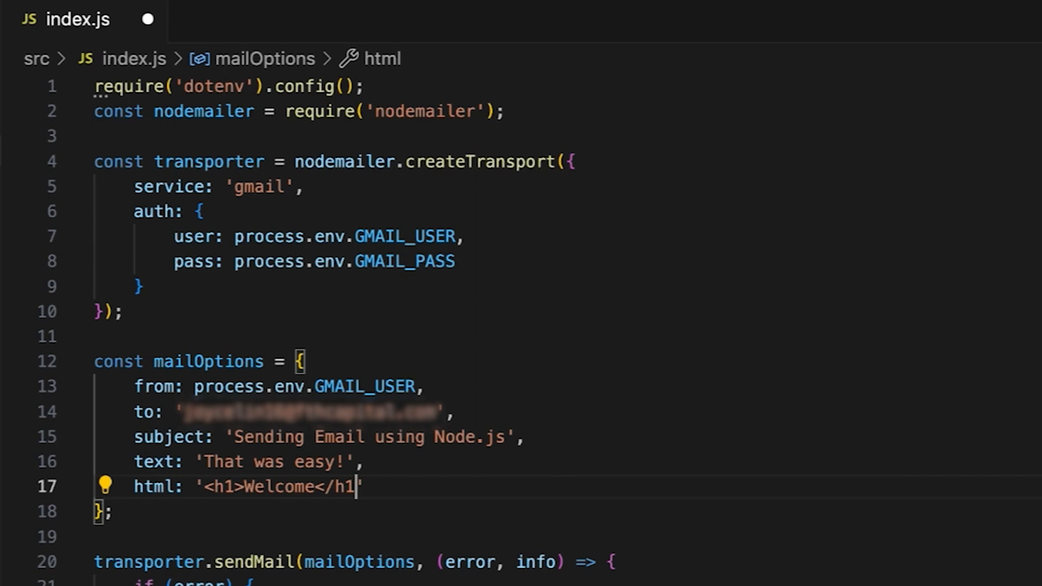
text(<p>That was e)
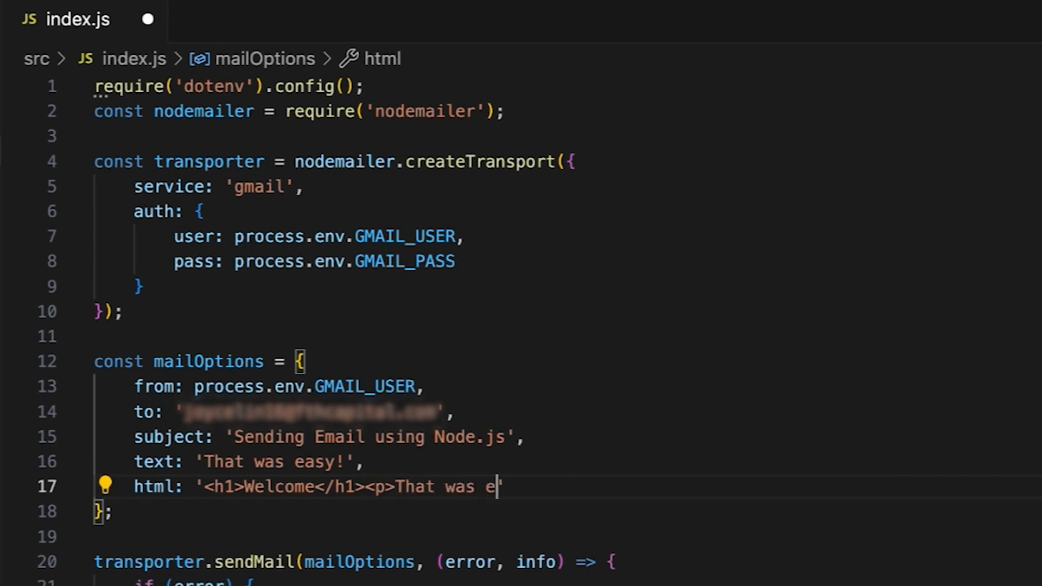
text(asy!</p>',)
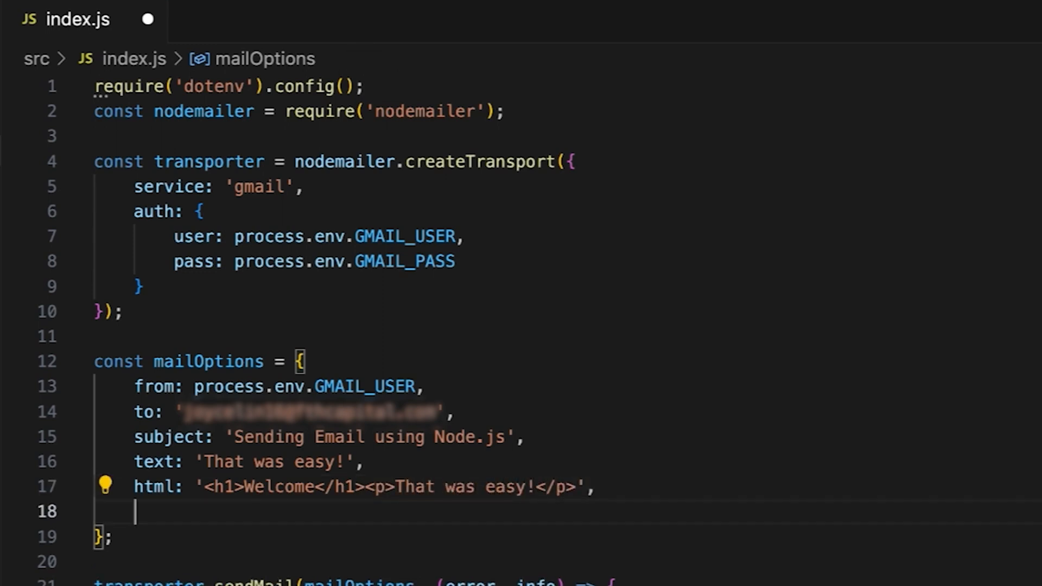
Add an alternatives array with contentType 'text/x-web-markdown' and content '**Hello world!**'
text(alternative)
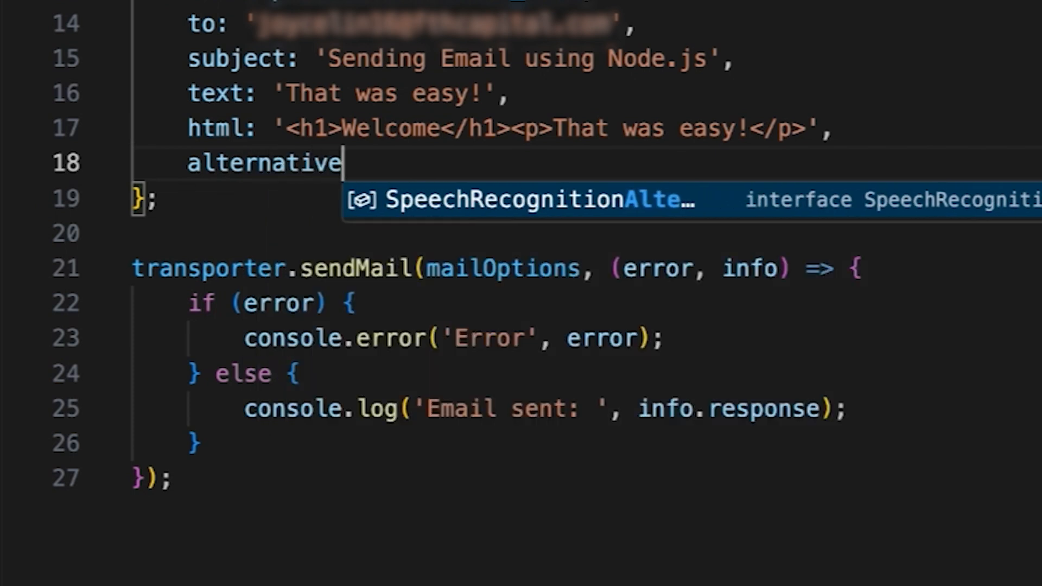
text(s: [)
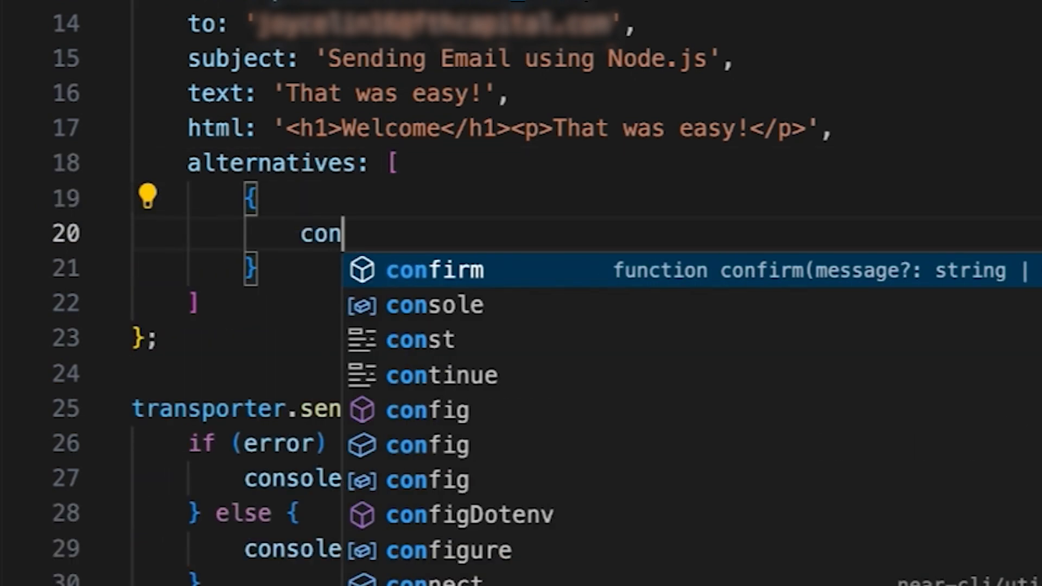
text(stentType: 'text/x-')
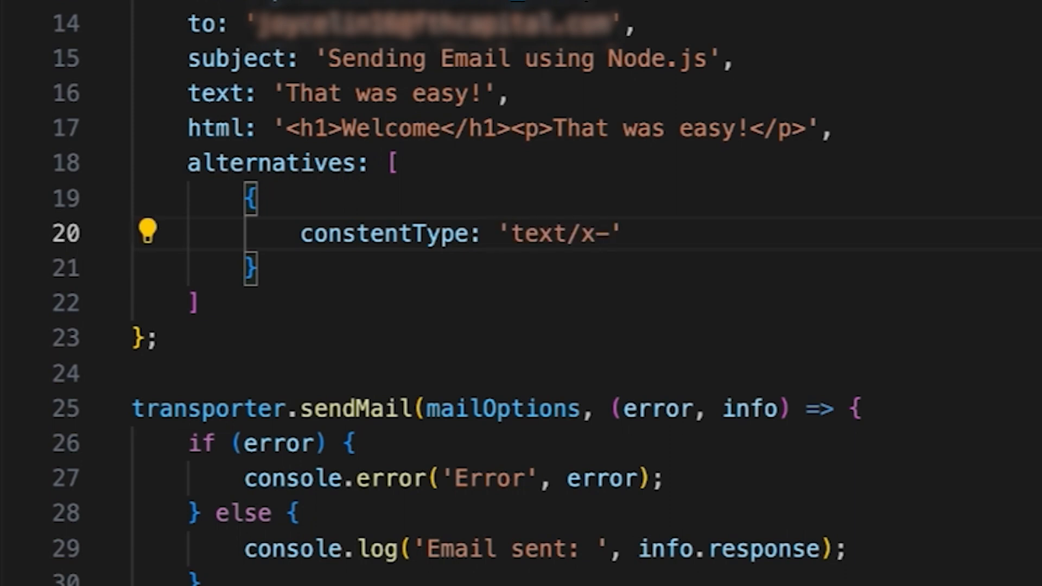
text(web-markdown)
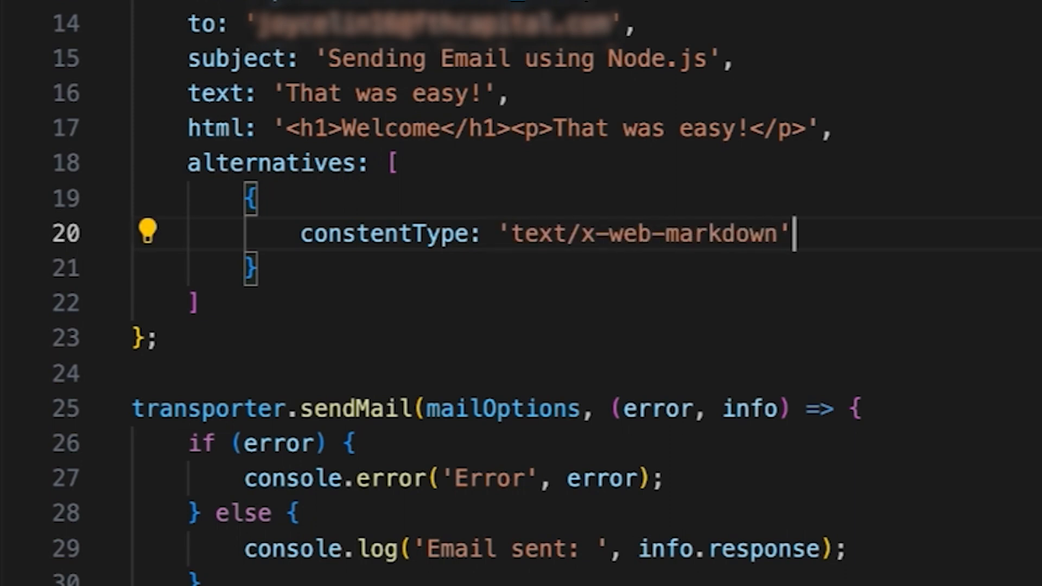
text(content: '**Hel)
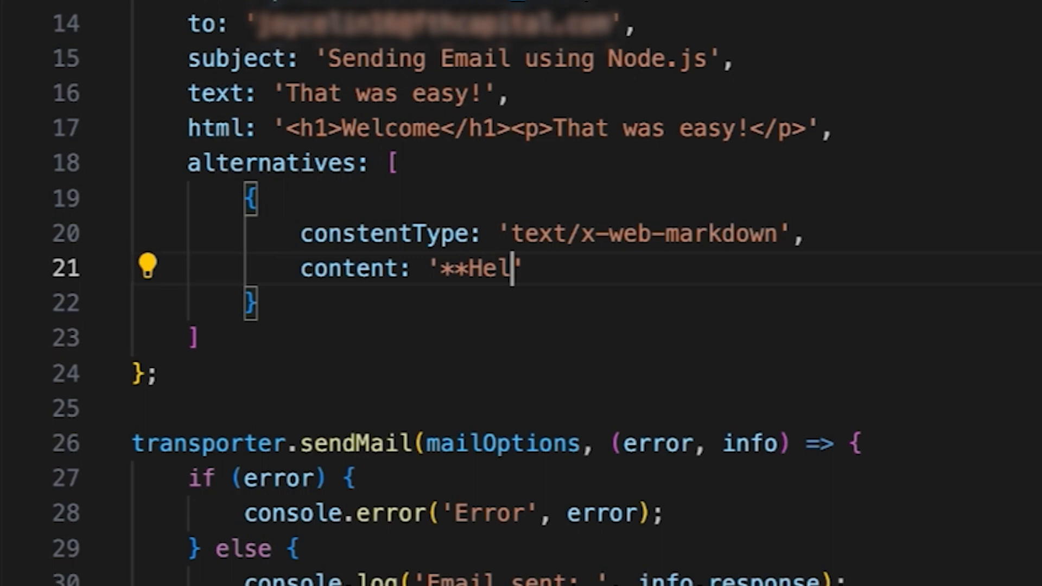
text(lo world!**')
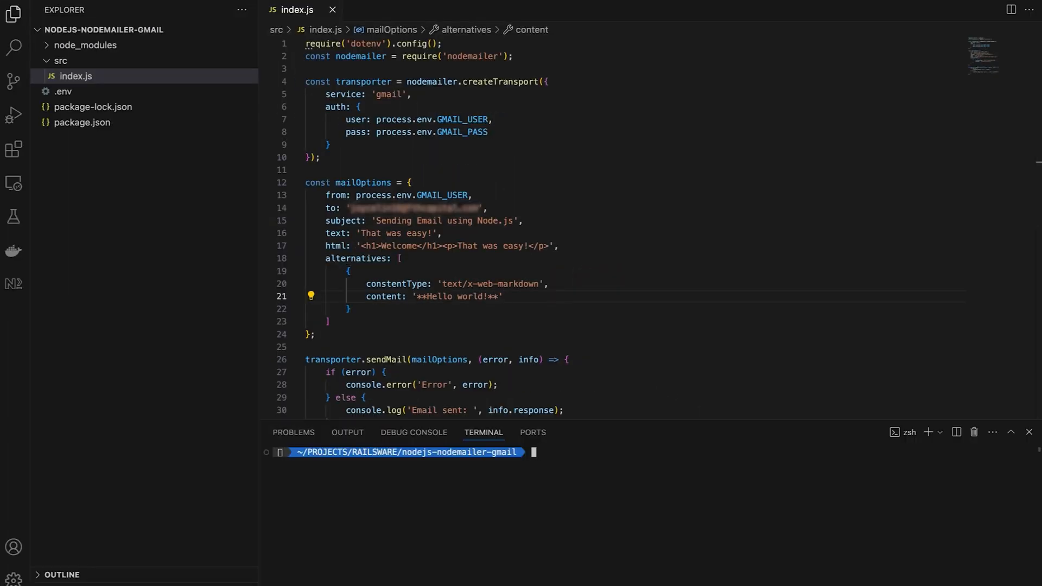
Run node src/index.js again and open the HTML email with the Welcome heading in mail.tm
text(node src/index.js)
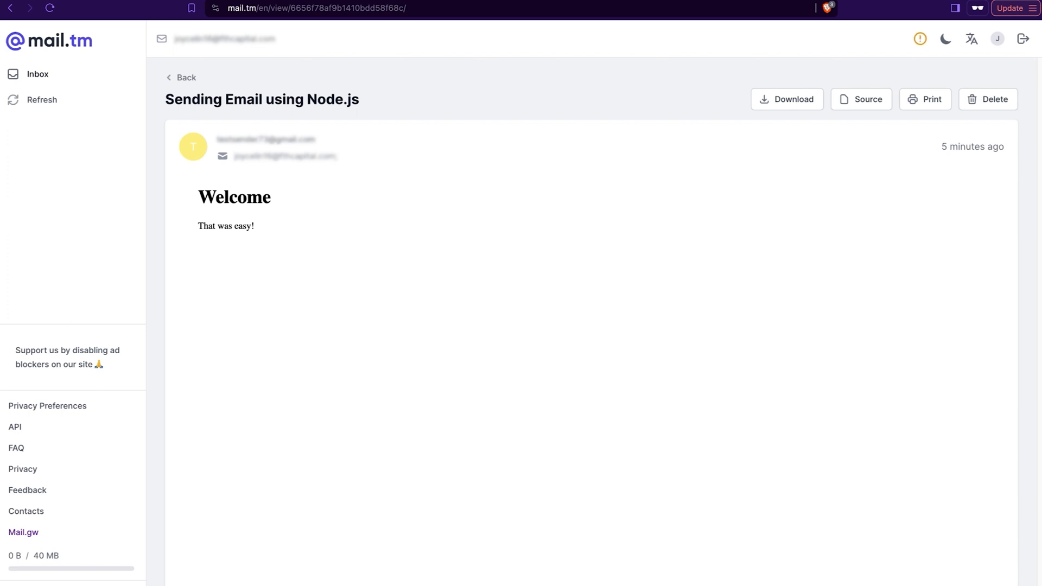
click(787, 99)
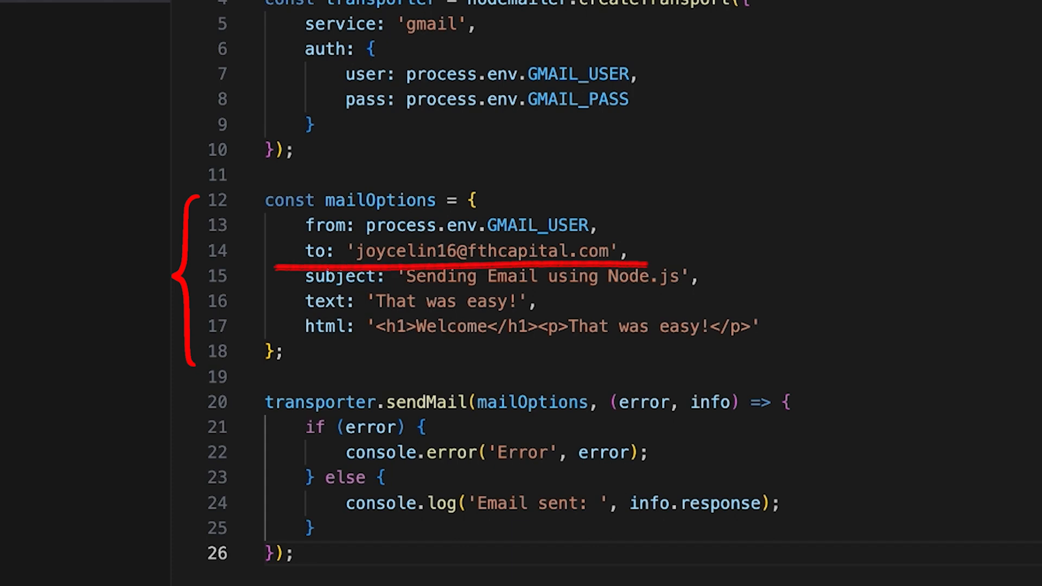
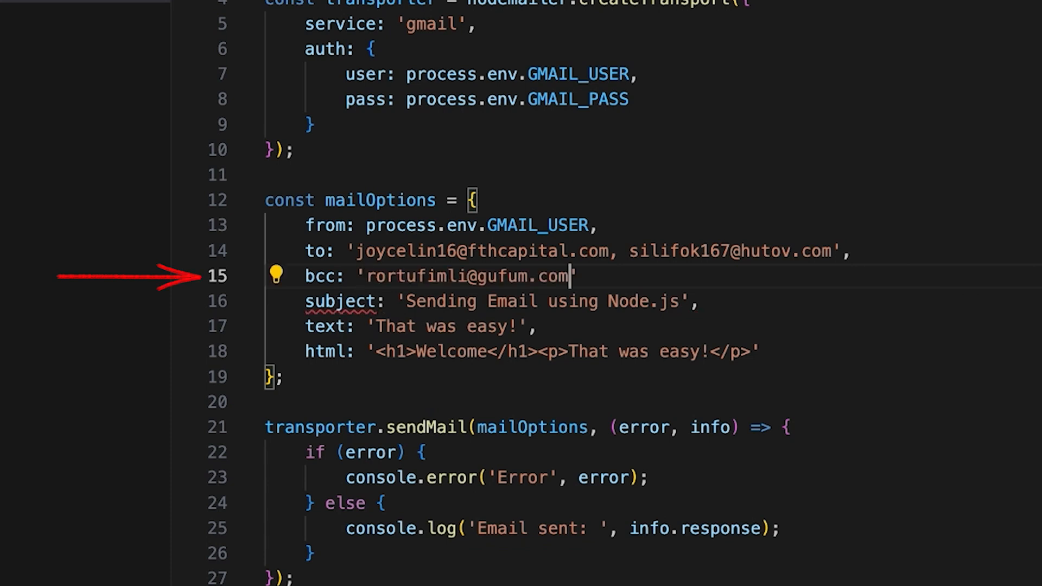
text(,)
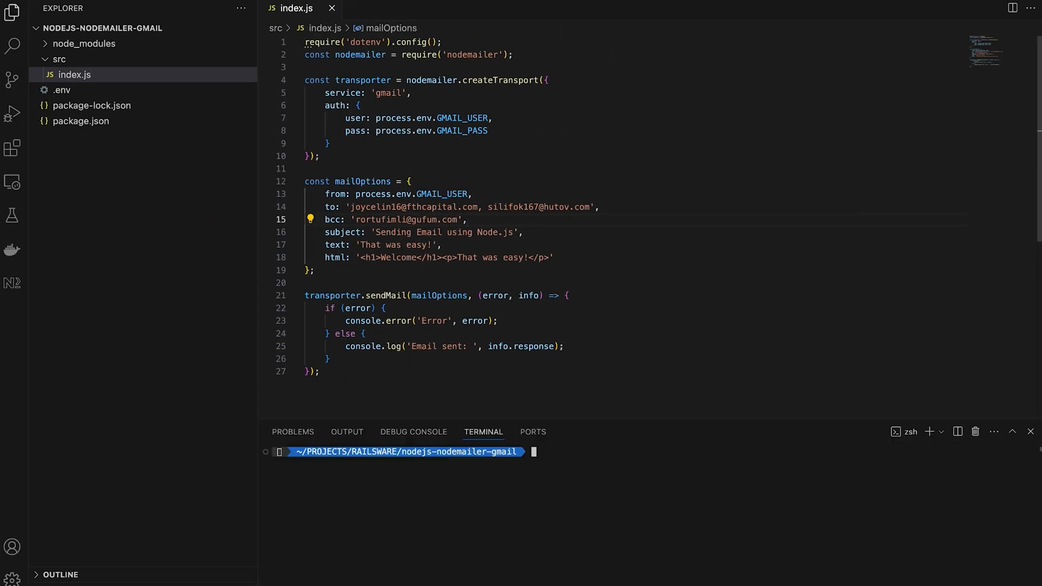
text(node src/index.js)
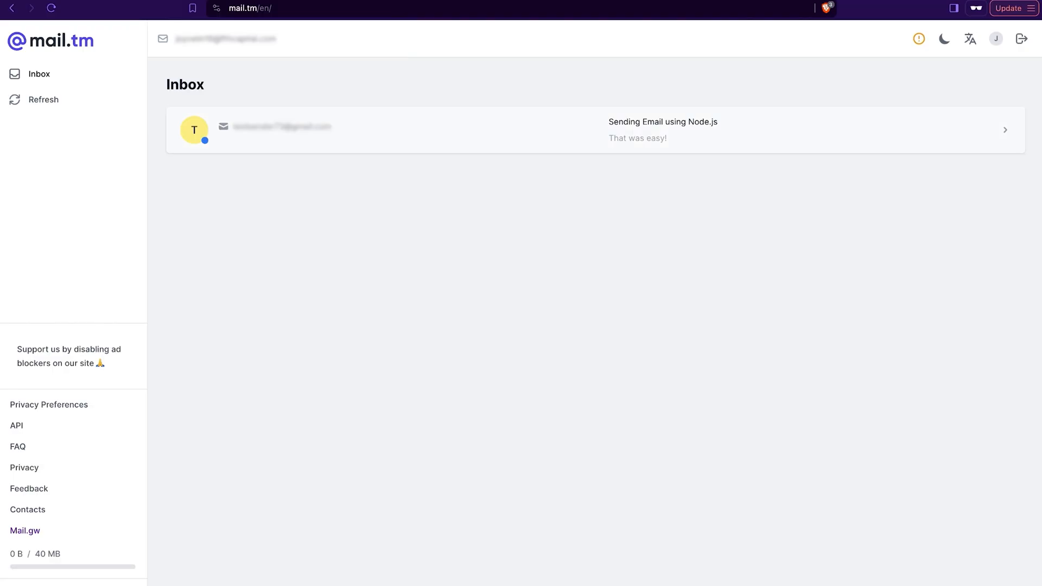
click(598, 129)
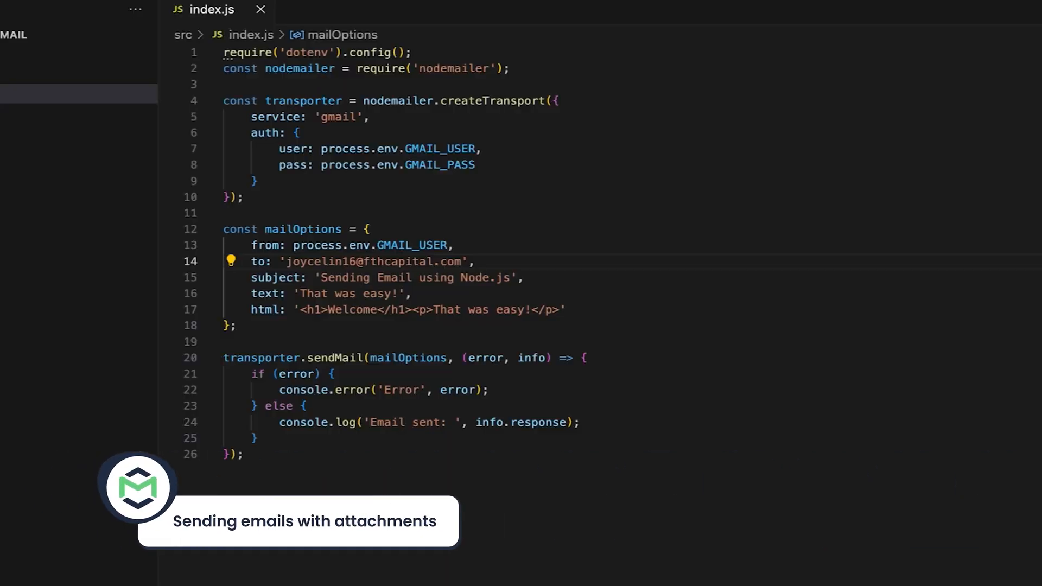
Add an attachments array to mailOptions with text1.txt whose content is 'hello world!'
text(,)
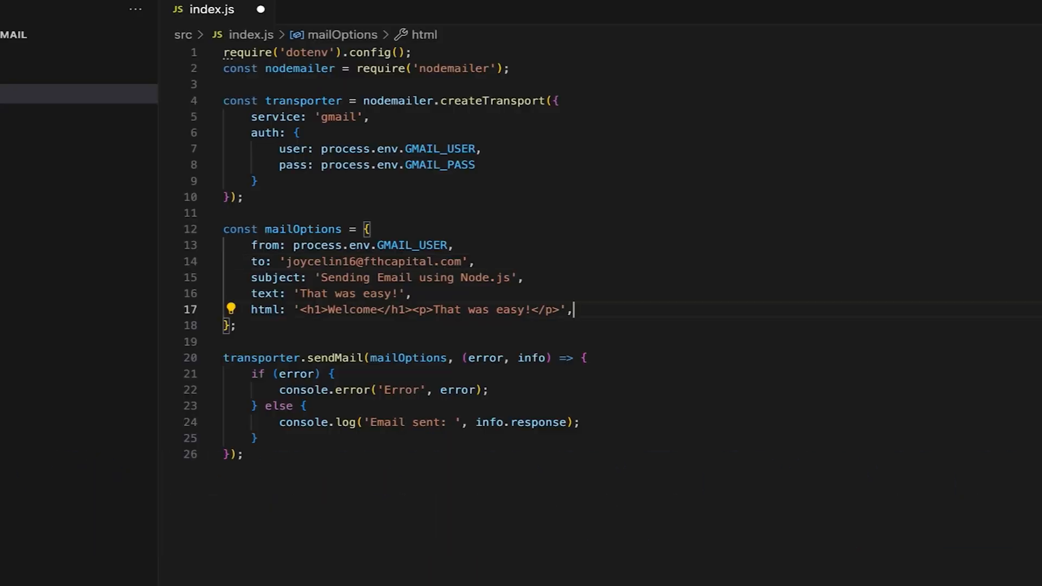
text(attachments:)
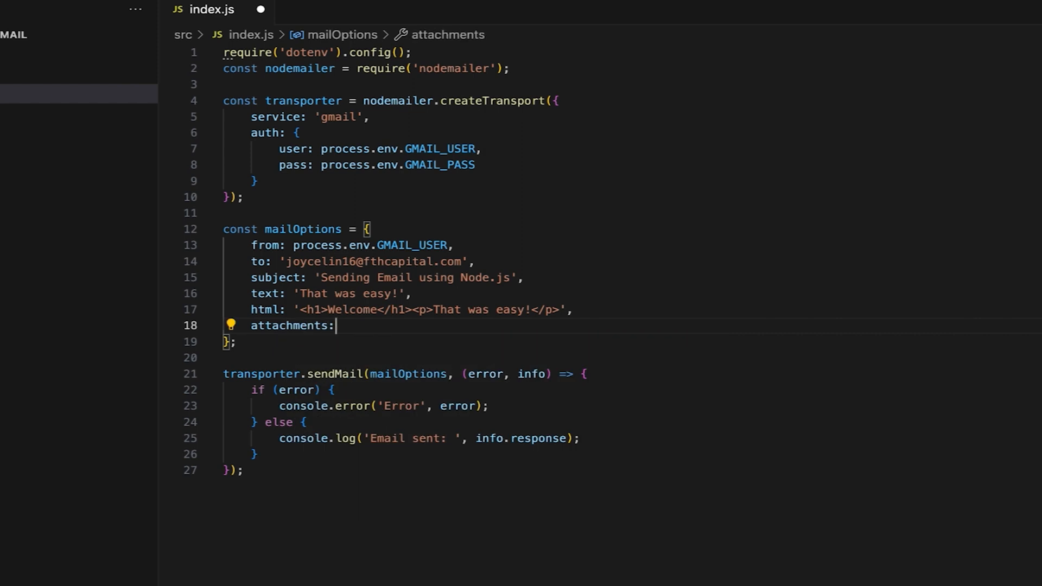
text([)
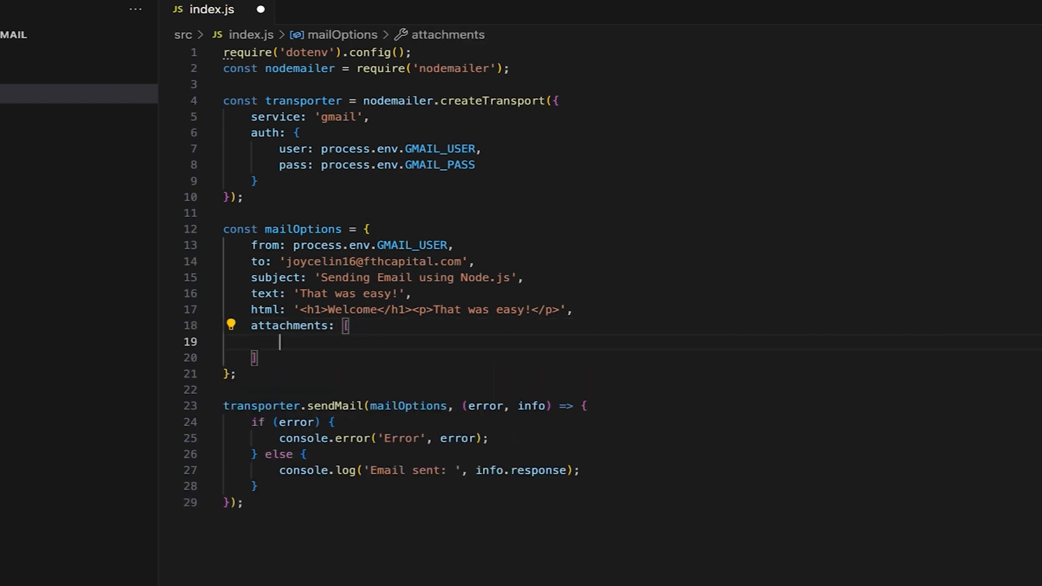
text({})
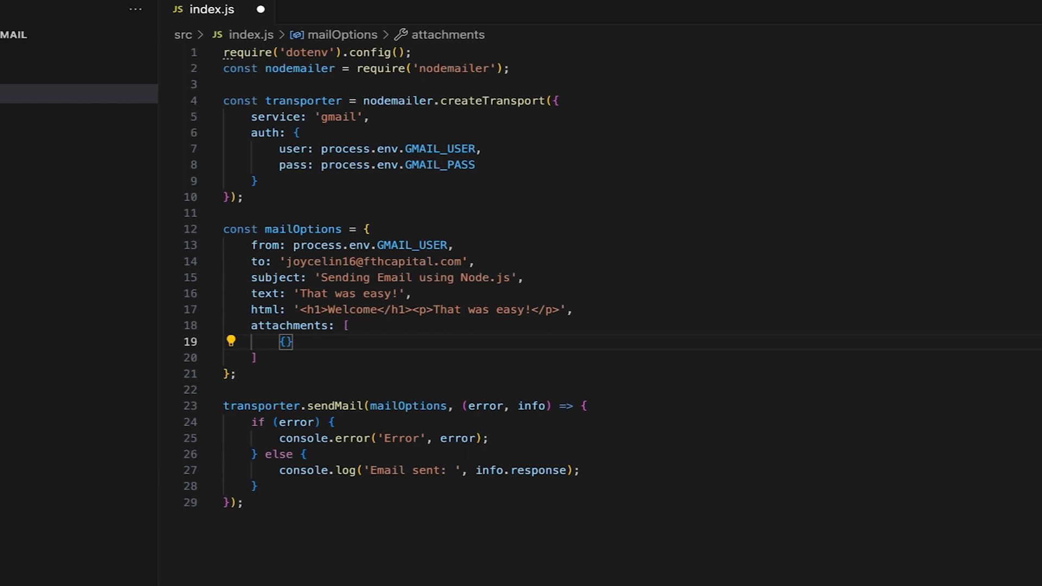
text(filename)
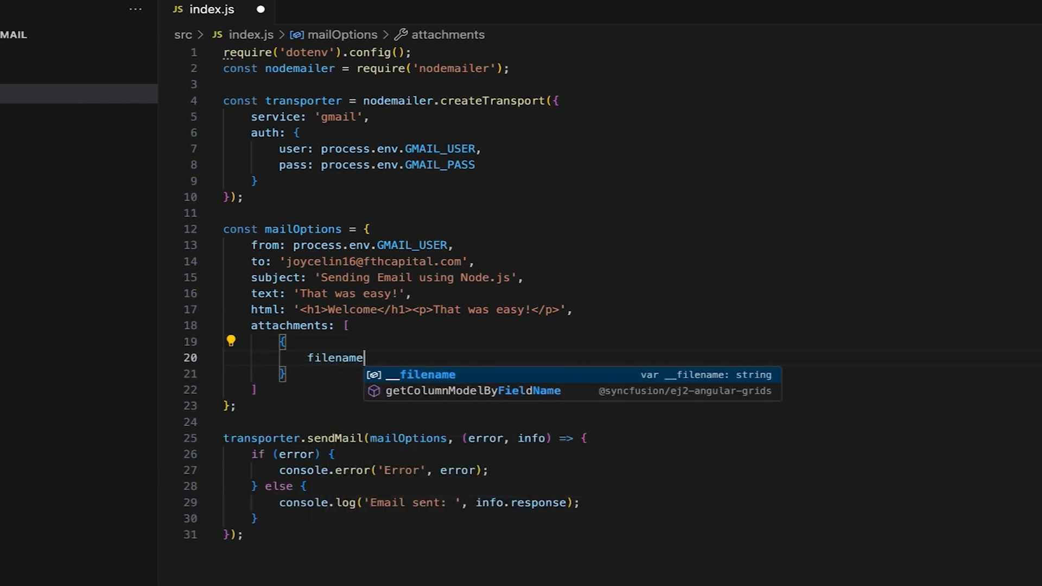
text(: 'te)
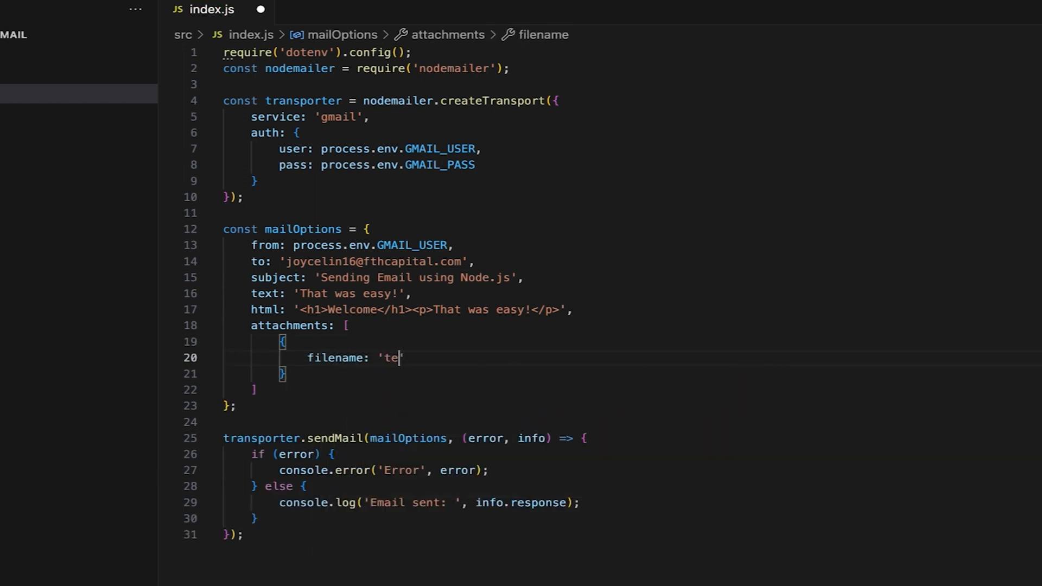
text(xt1.txt)
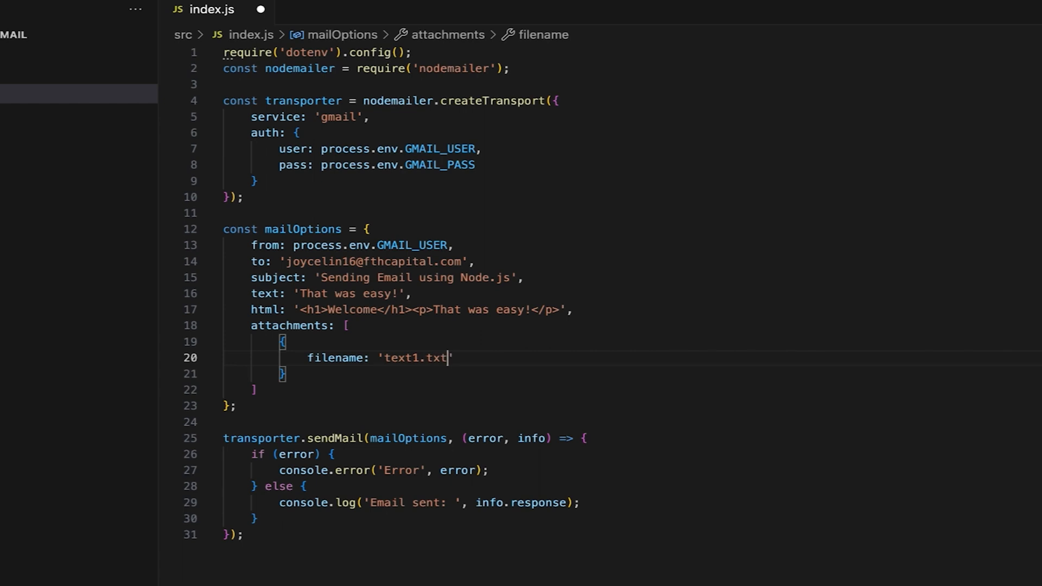
text(, content: '')
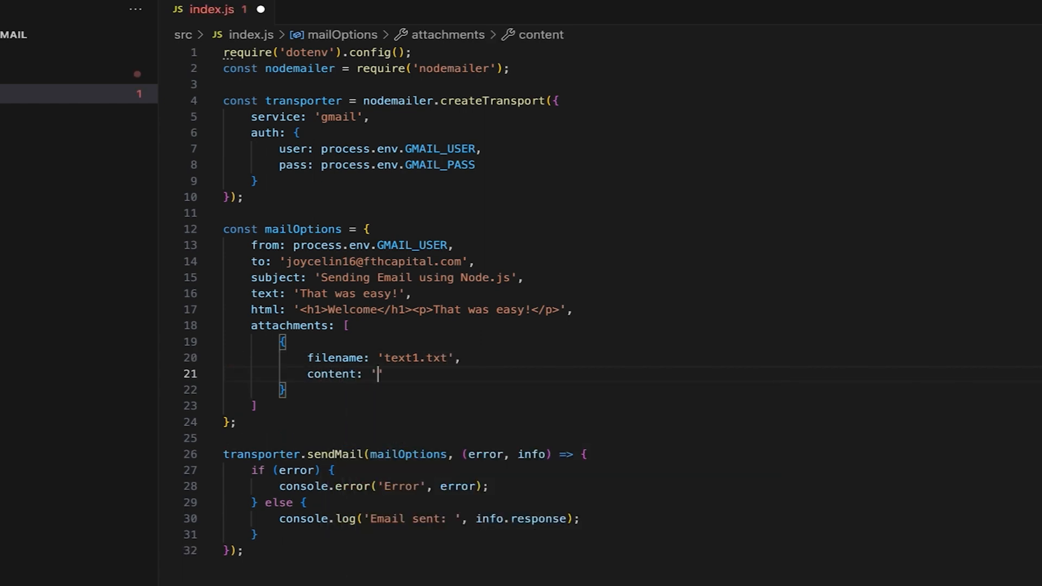
text(hello world!)
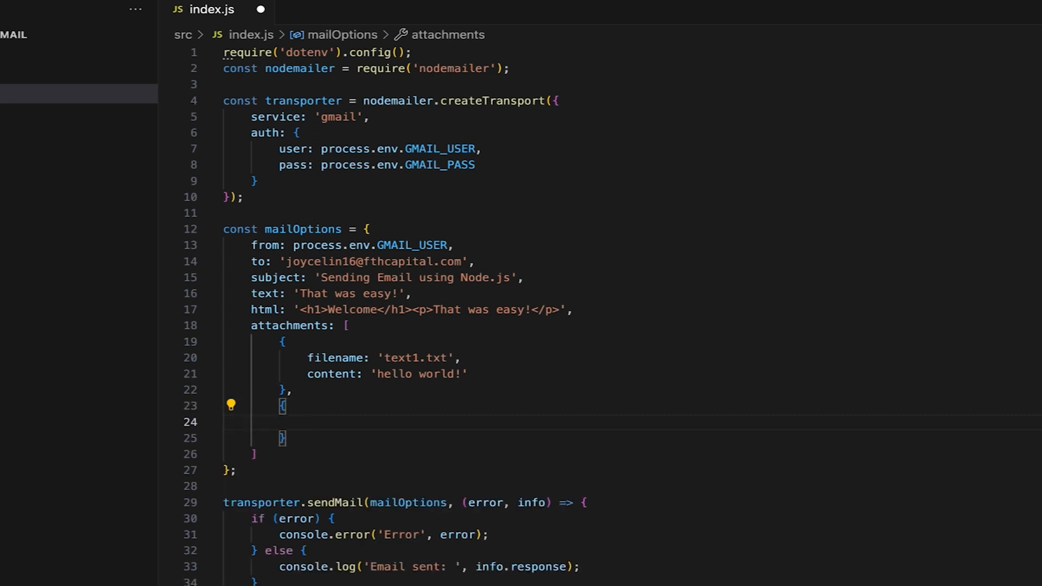
Add a text2.txt attachment with content Buffer.from('hello world!', 'utf-8')
text(filename: ')
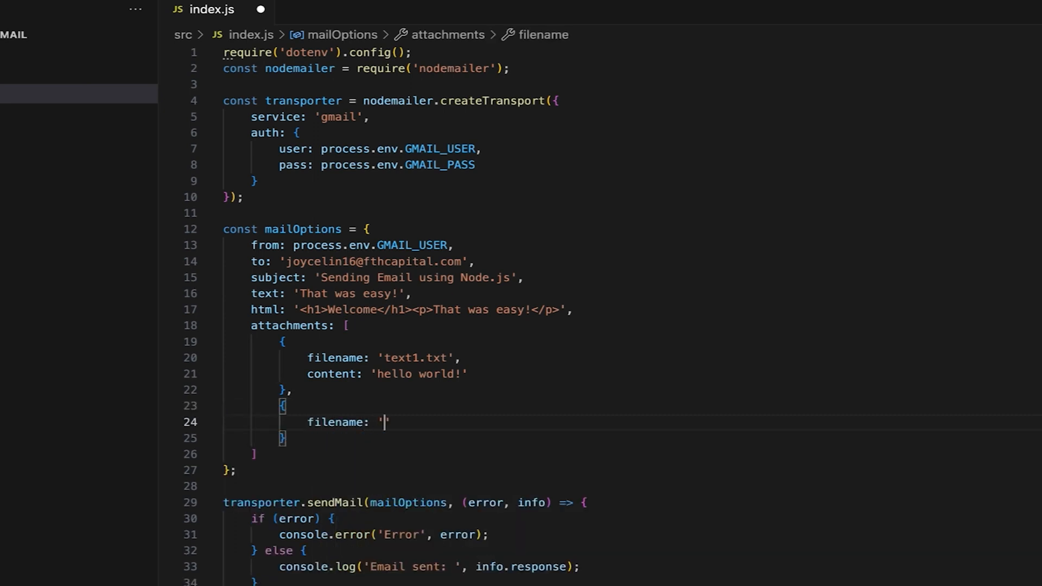
text(text2.txt)
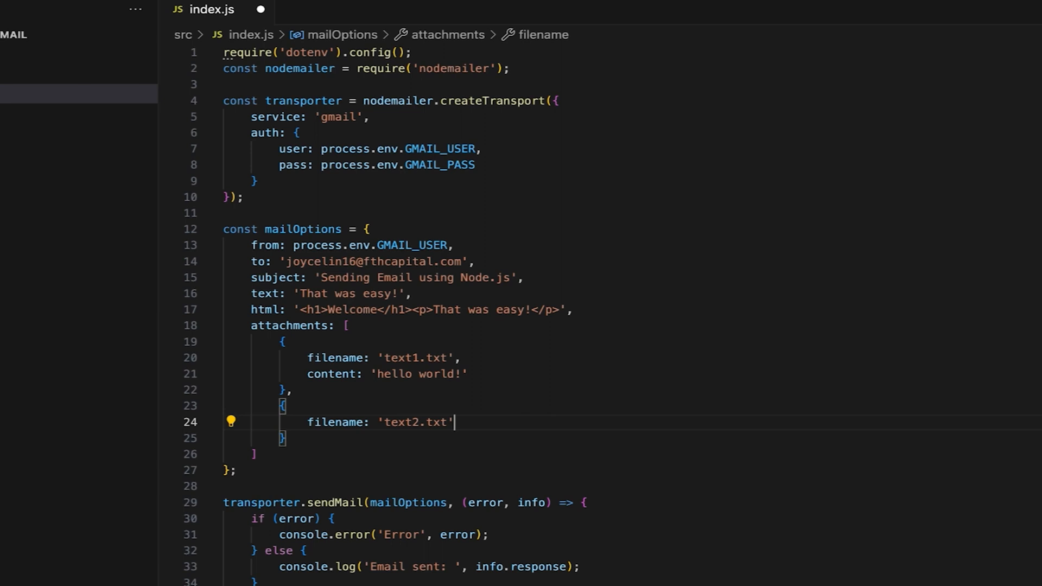
text(,)
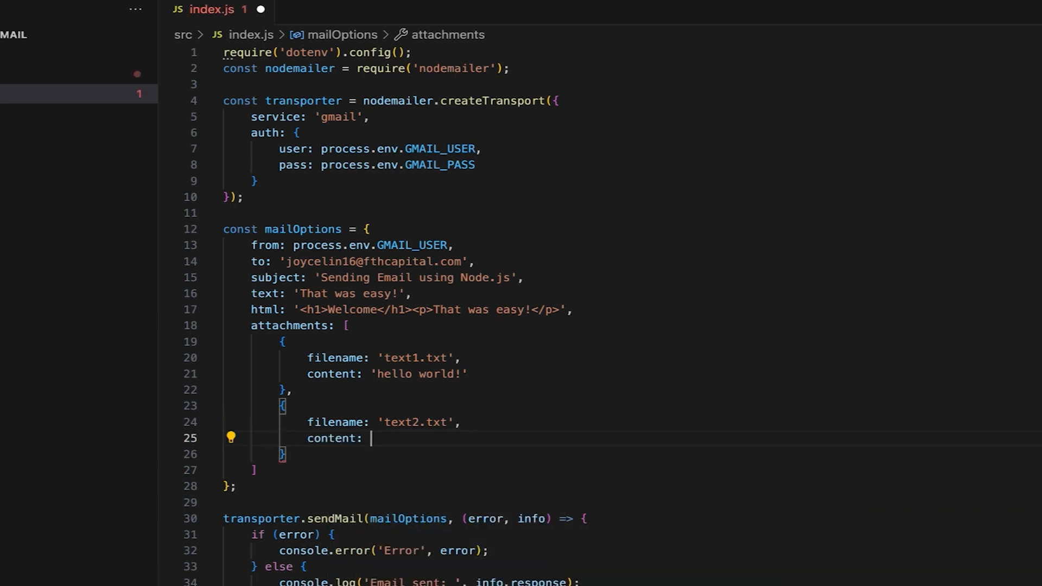
text(Buffer.from(''))
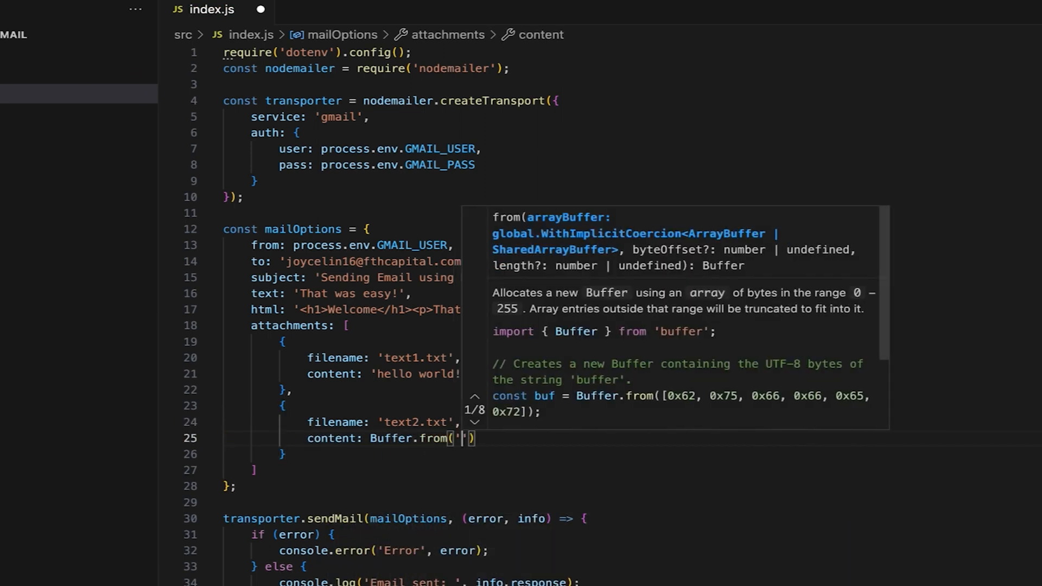
text(hello world!)
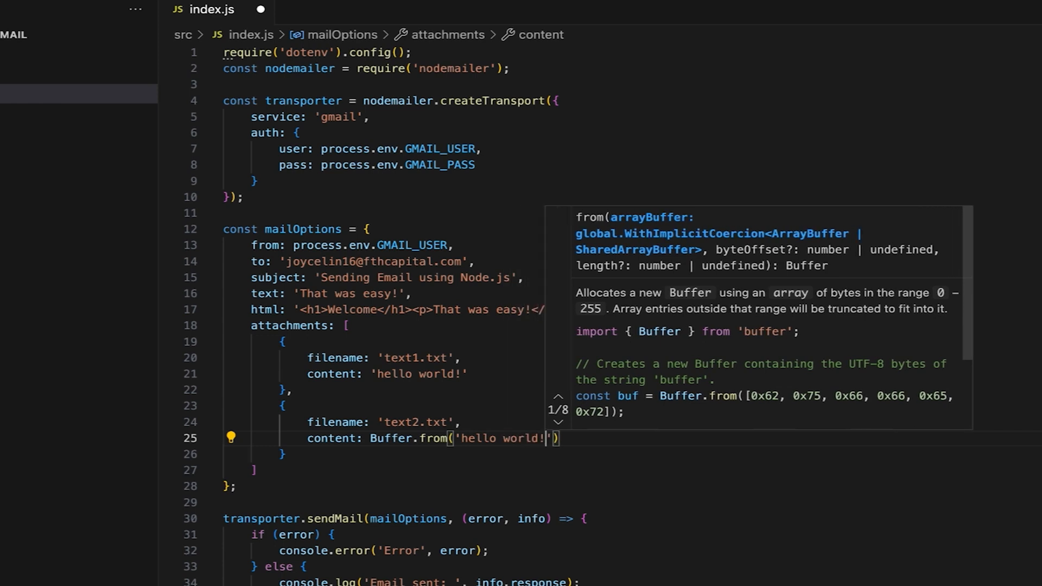
text(, 'utf-8')
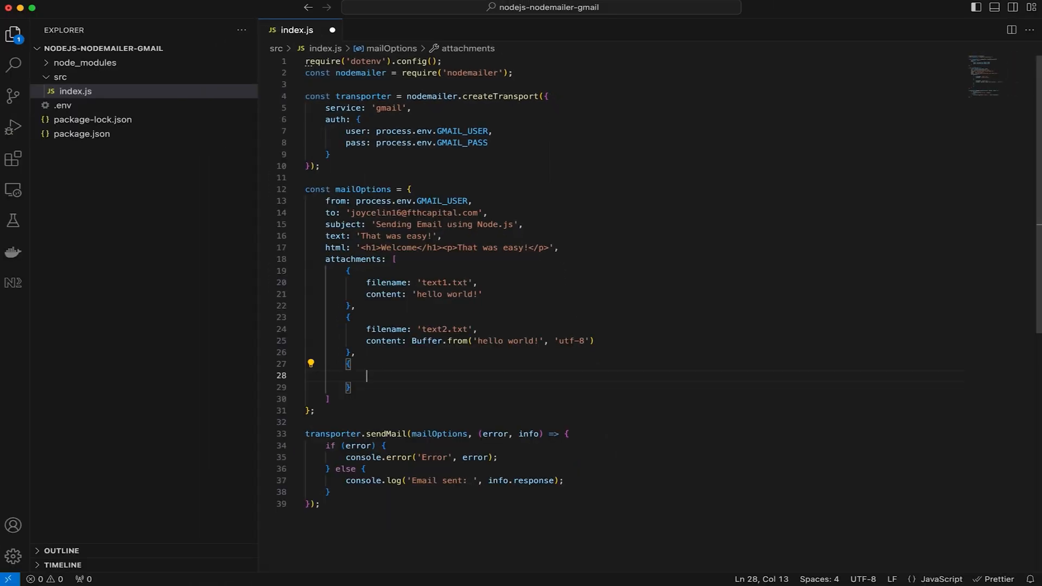
Require the path and fs modules at the top of index.js
text(const path = require('path');)
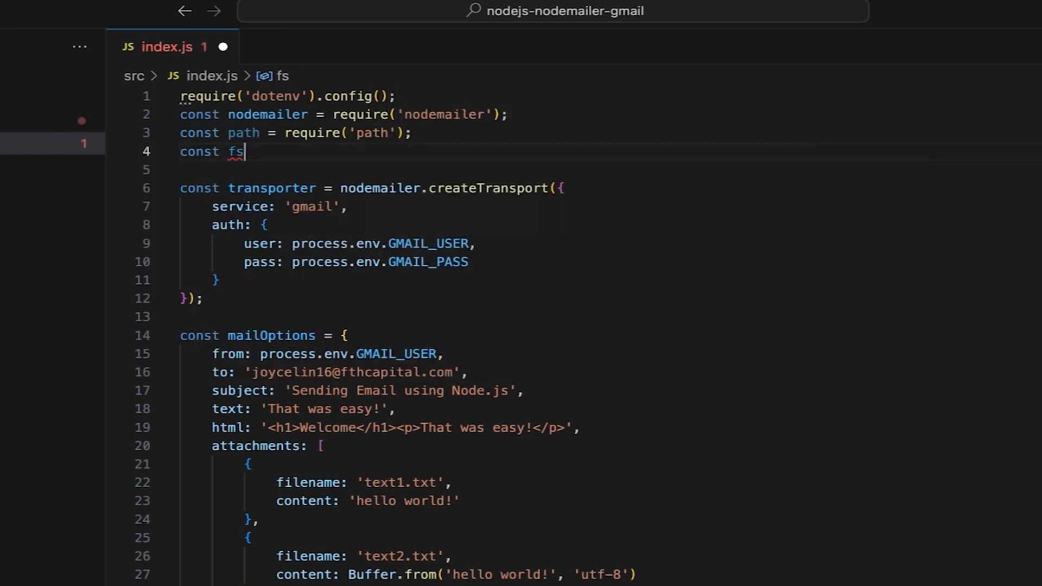
text(= require('fs');)
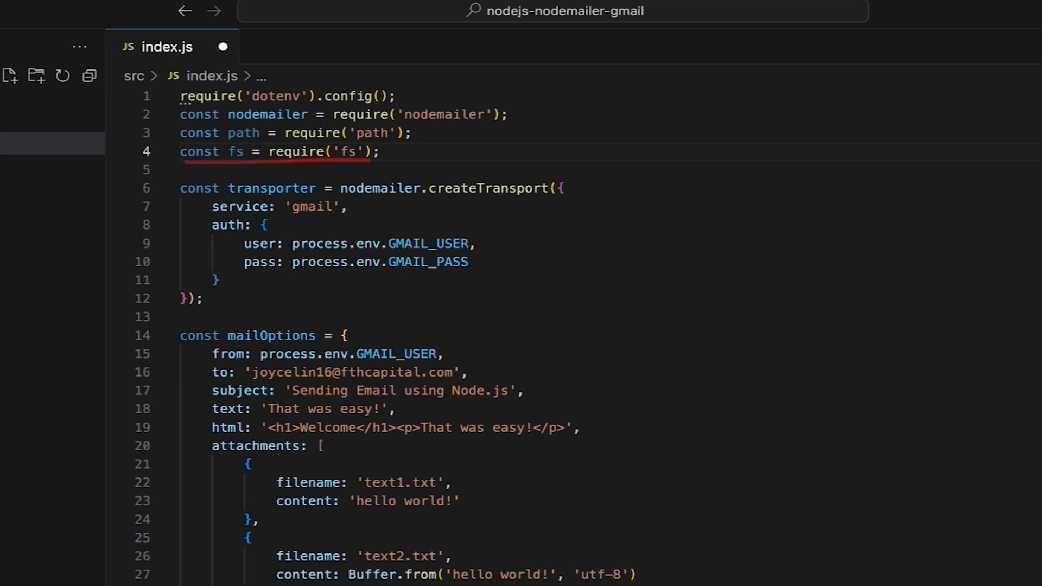
click(19, 43)
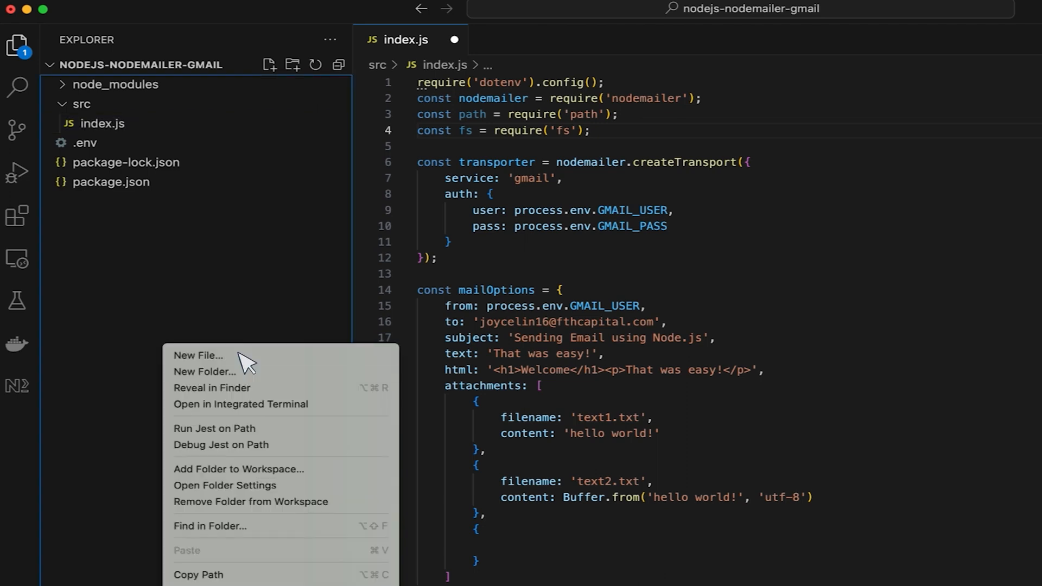
Create a new file in the project from the Explorer context menu
click(197, 355)
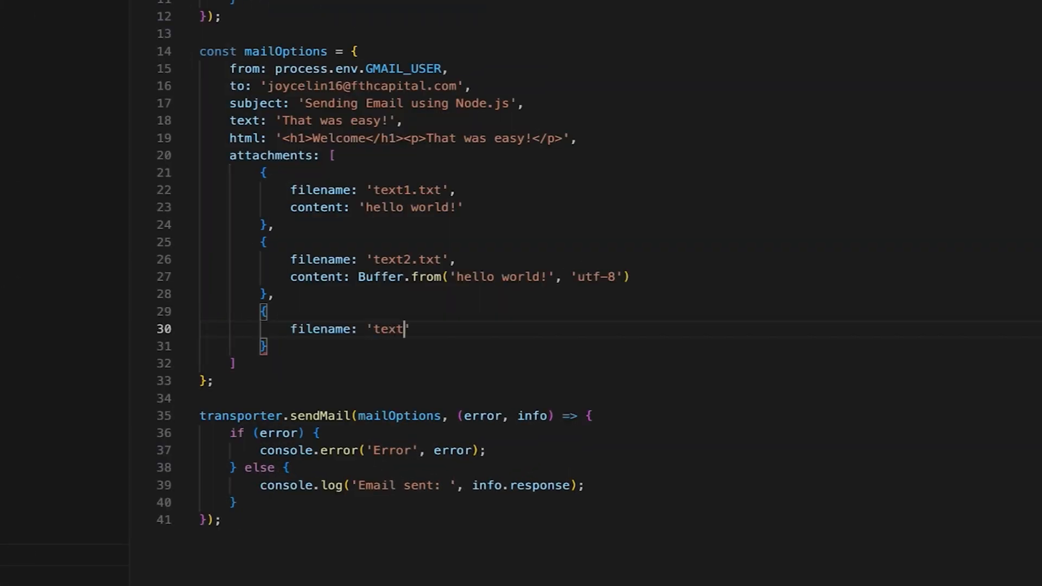
Attach text3.txt and a path-only entry using path.join(__dirname, '..', 'text.txt')
text(3.txt)
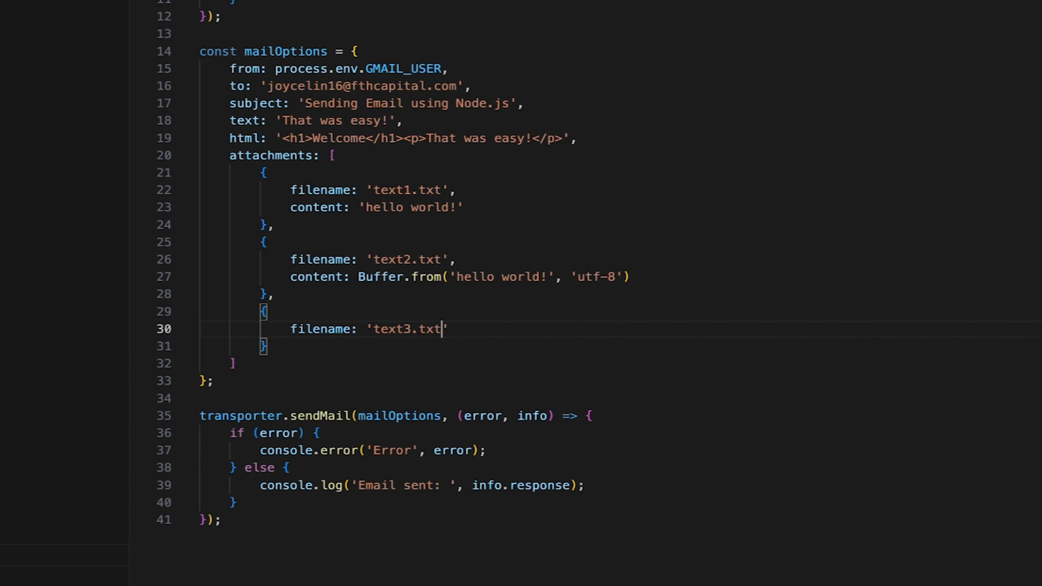
text(path: path.join()
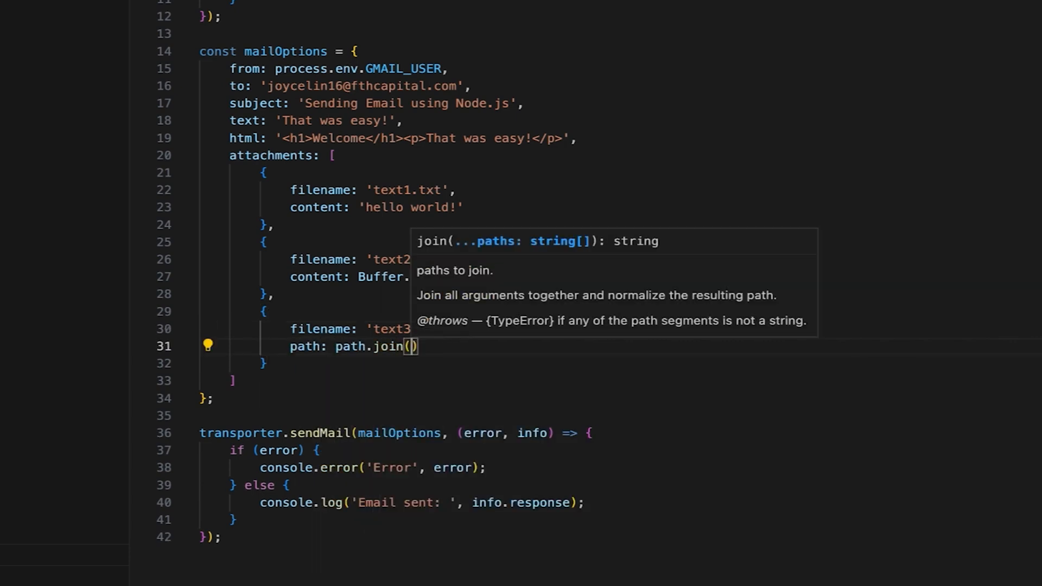
text(__dirname,)
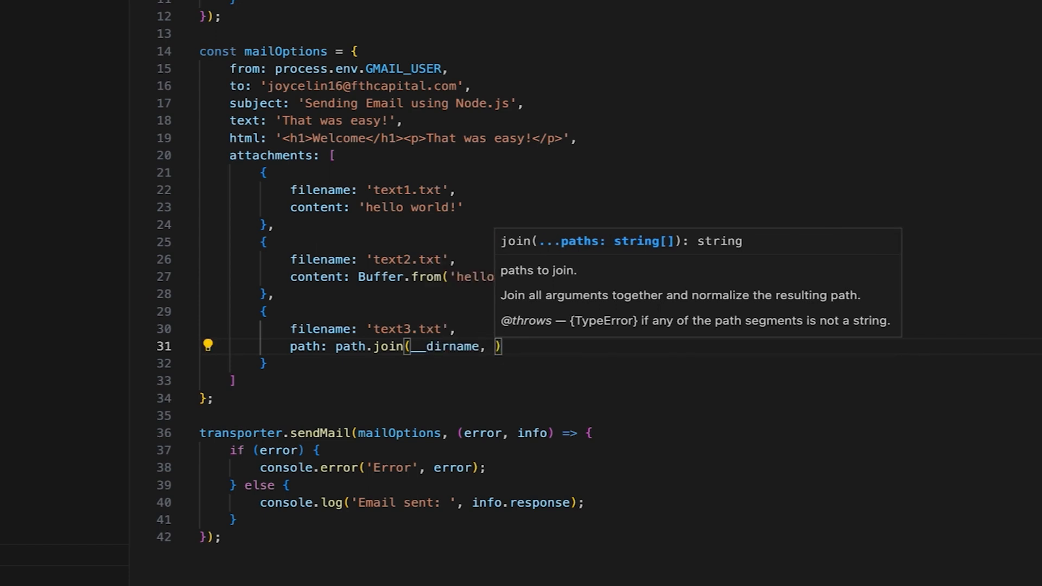
text('..', 'text.txt)
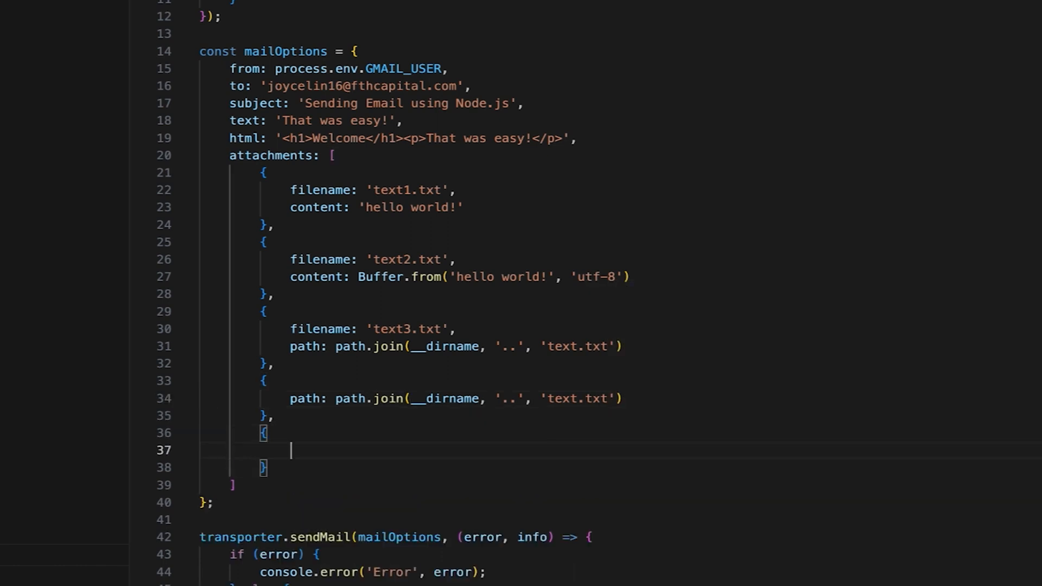
text(filename: 'text')
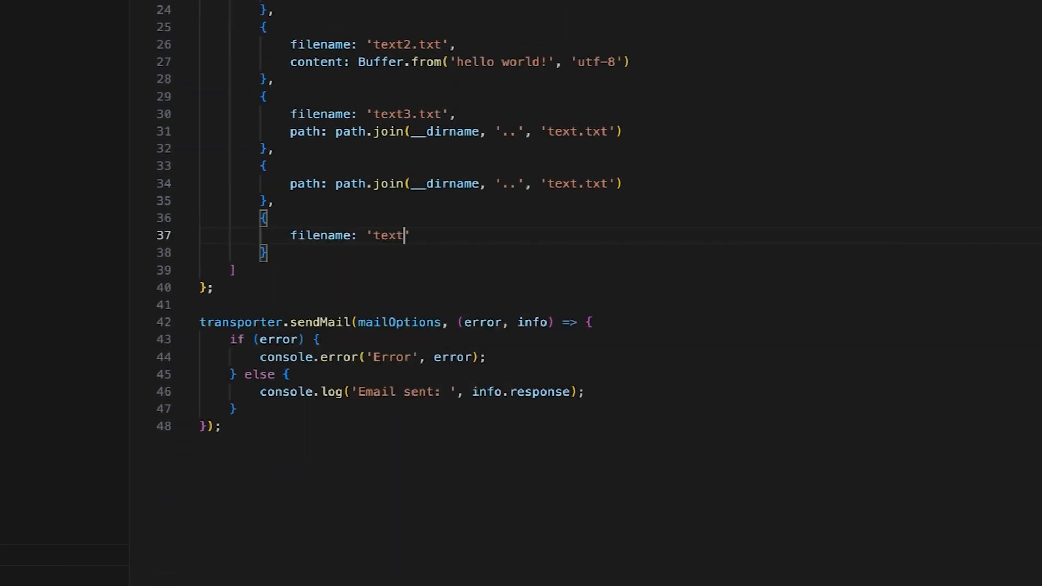
Attach text4.txt with content fs.createReadStream(path.join(__dirname, '..', 'text.txt'))
text(4.txt',)
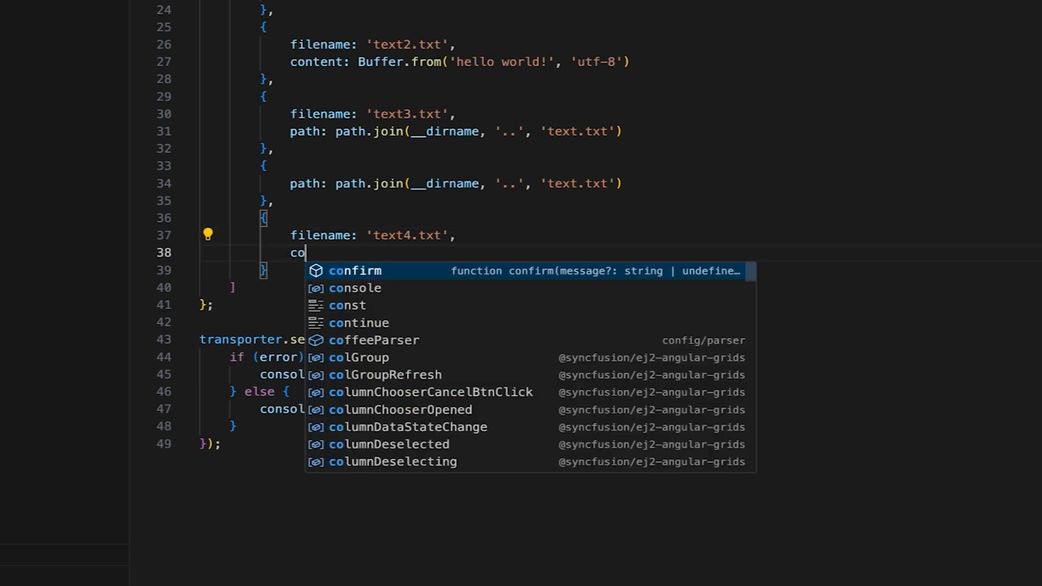
text(ntent: fs.cre)
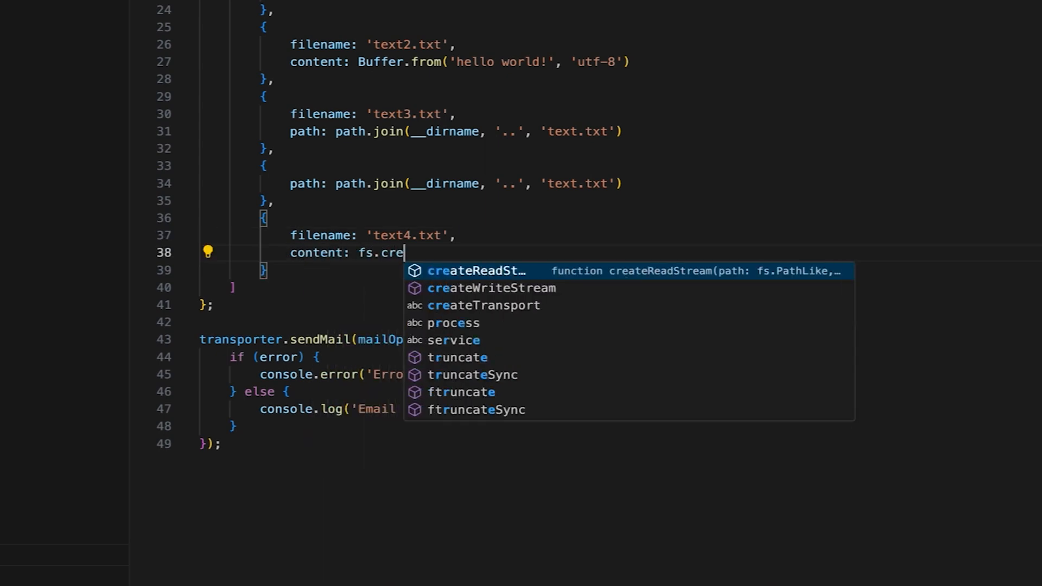
click(477, 271)
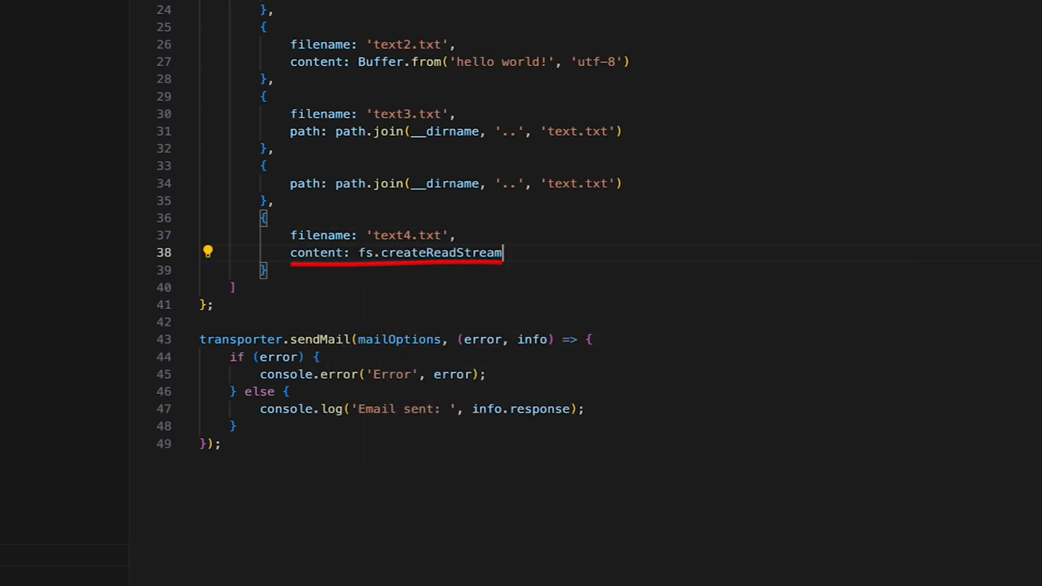
text(())
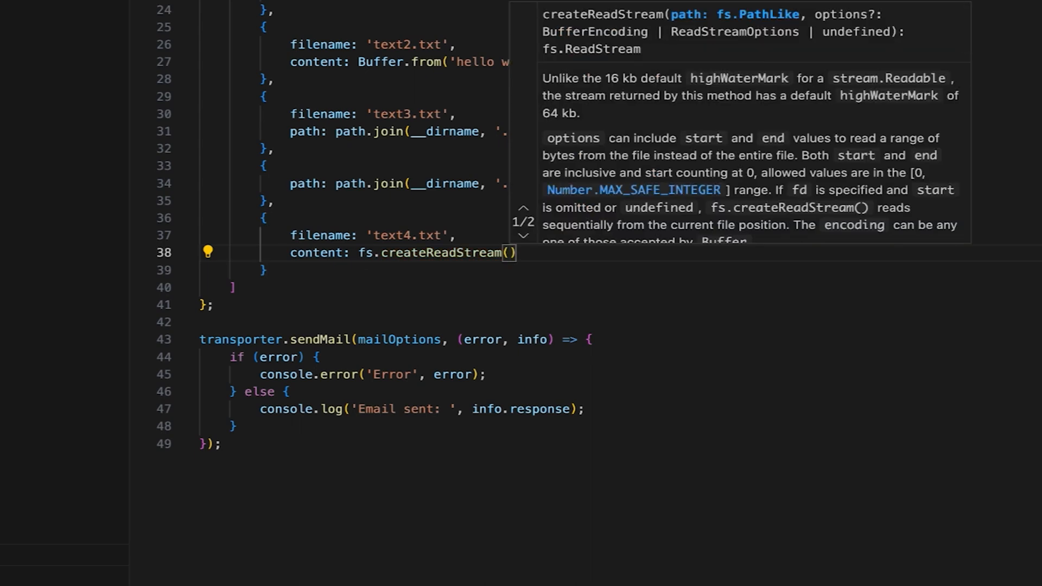
text(path.join)
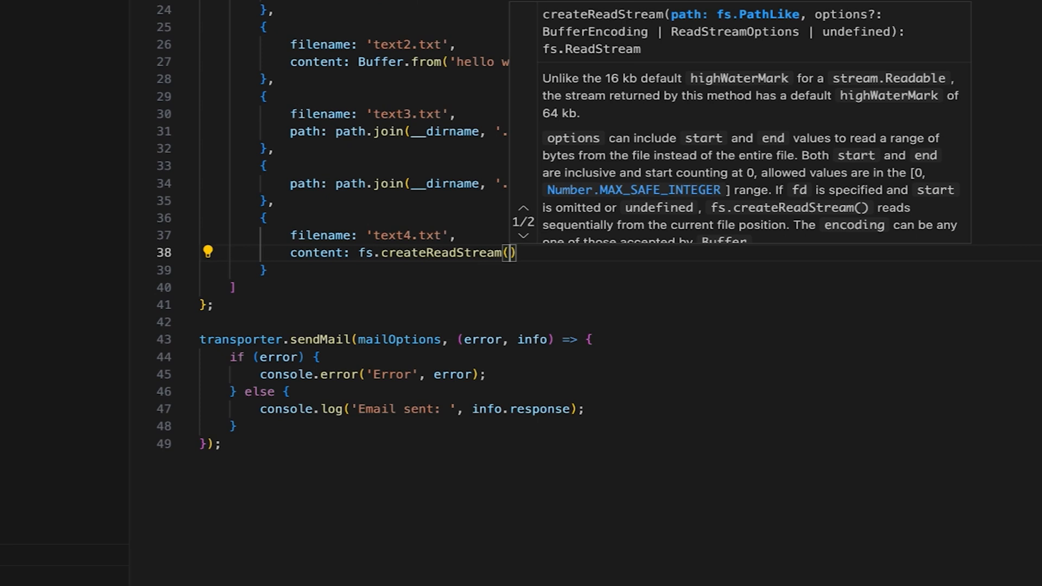
text(path.join(__dirname, '..', 'text.txt)
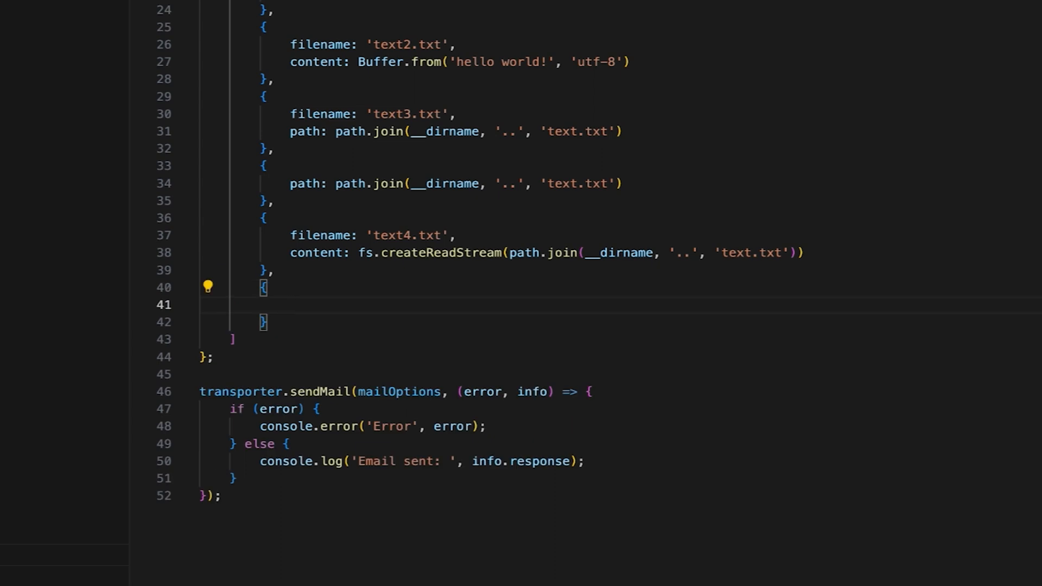
Attach text.bin holding 'hello world!' as text/plain, and license.txt from the raw GitHub Nodemailer LICENSE URL
click(288, 304)
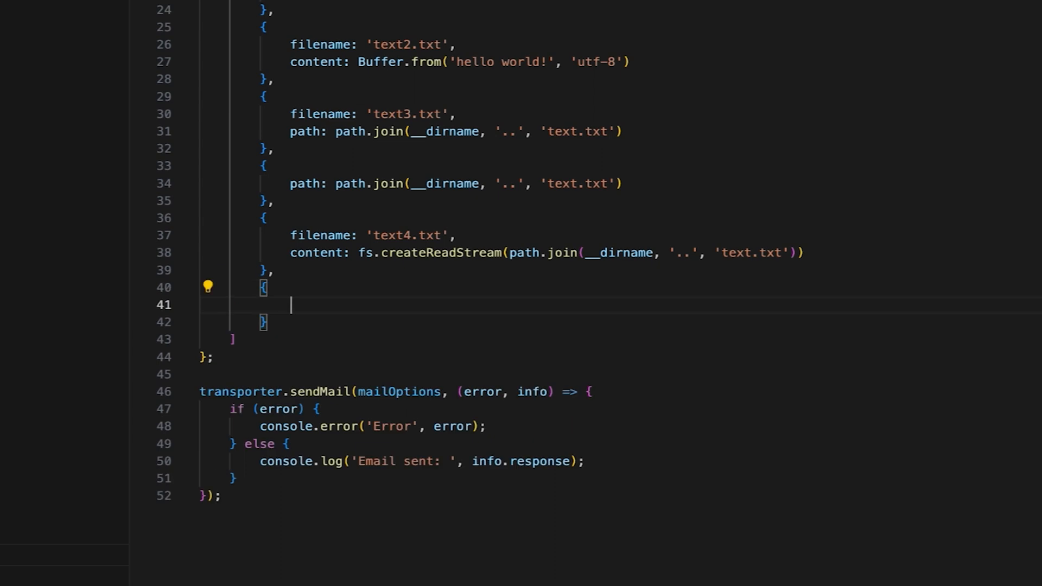
text(filename: 'text.bin',)
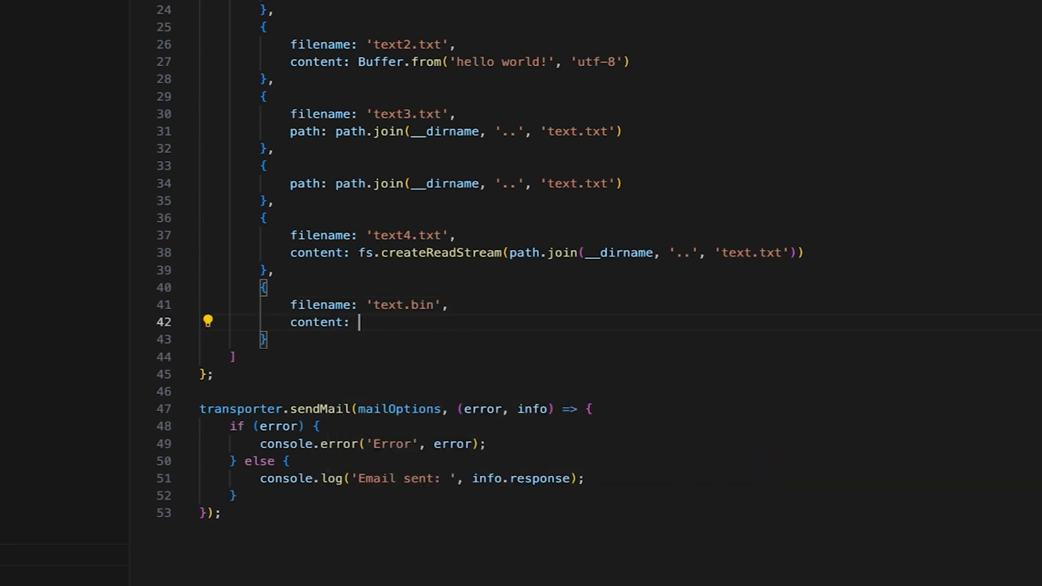
text('hello world!',)
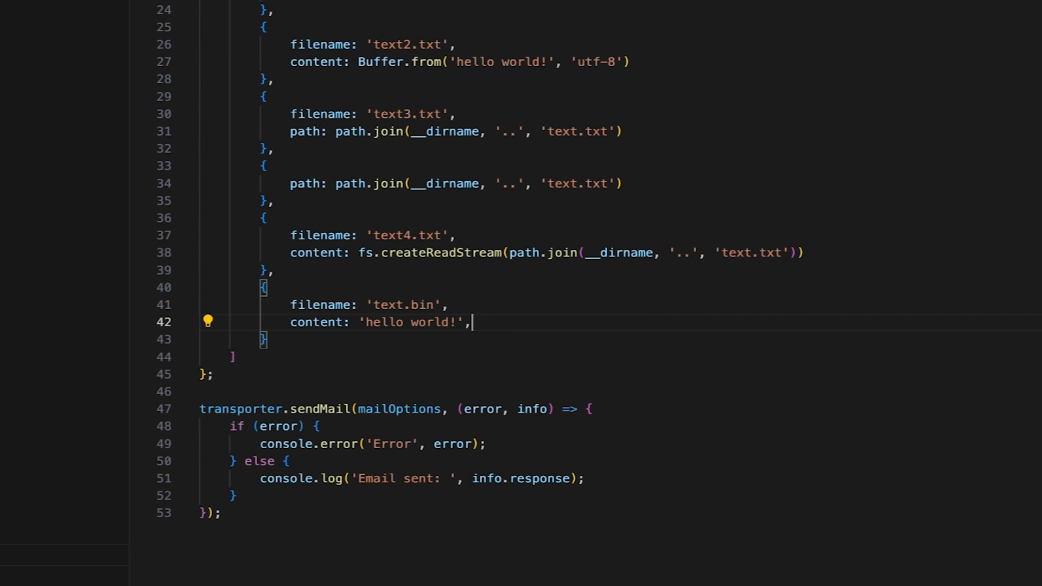
text(contentType: 'te)
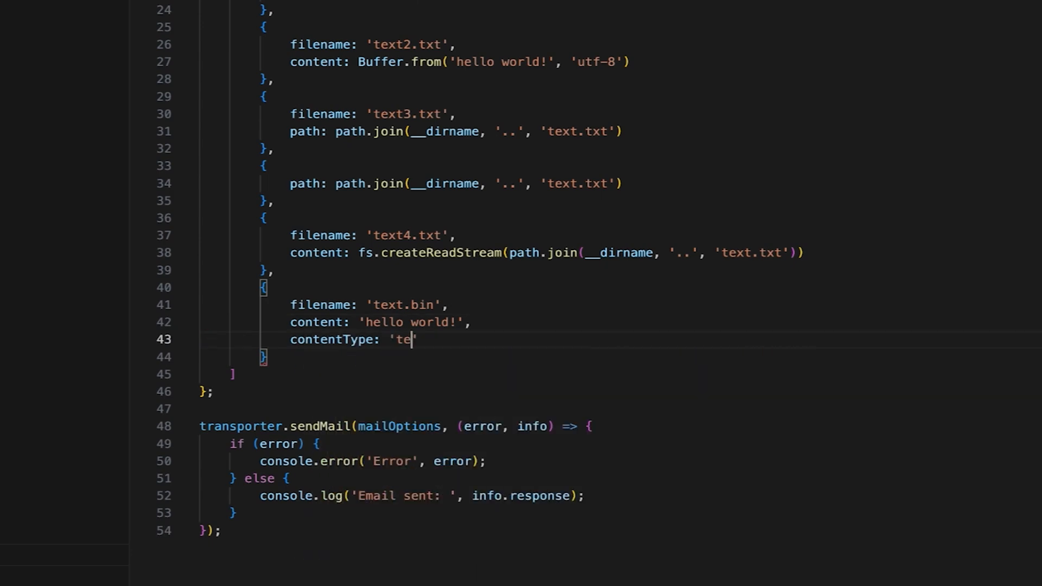
text(xt/plain')
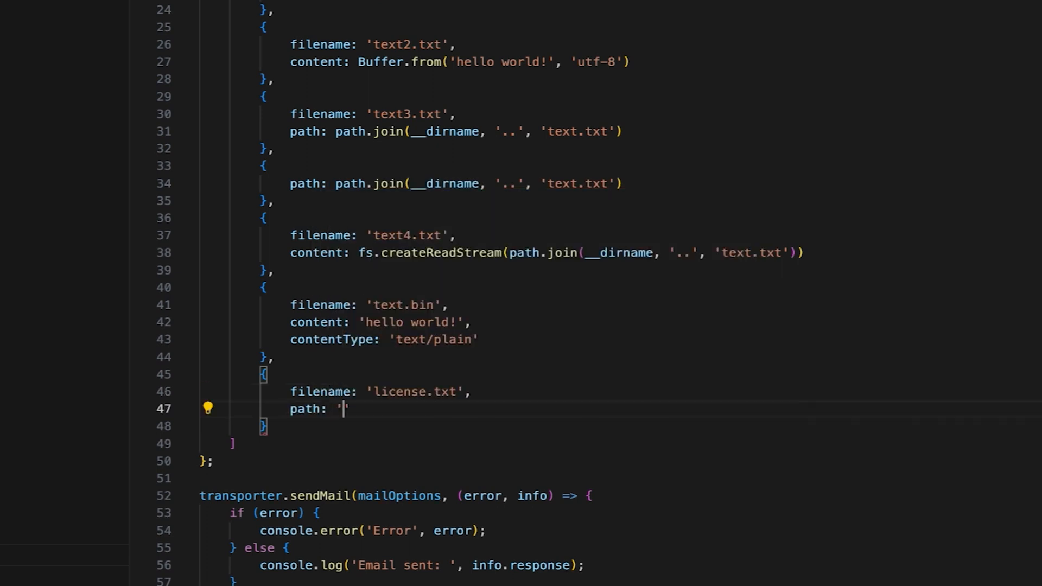
text(https://raw.github.com/nodemailer/nodemailer/master/LICENSE)
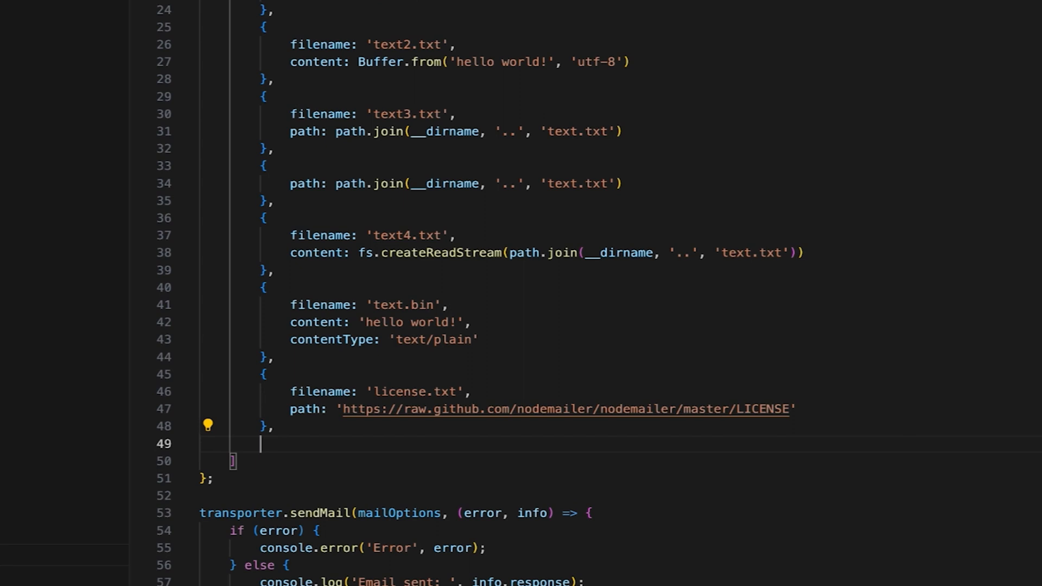
text({)
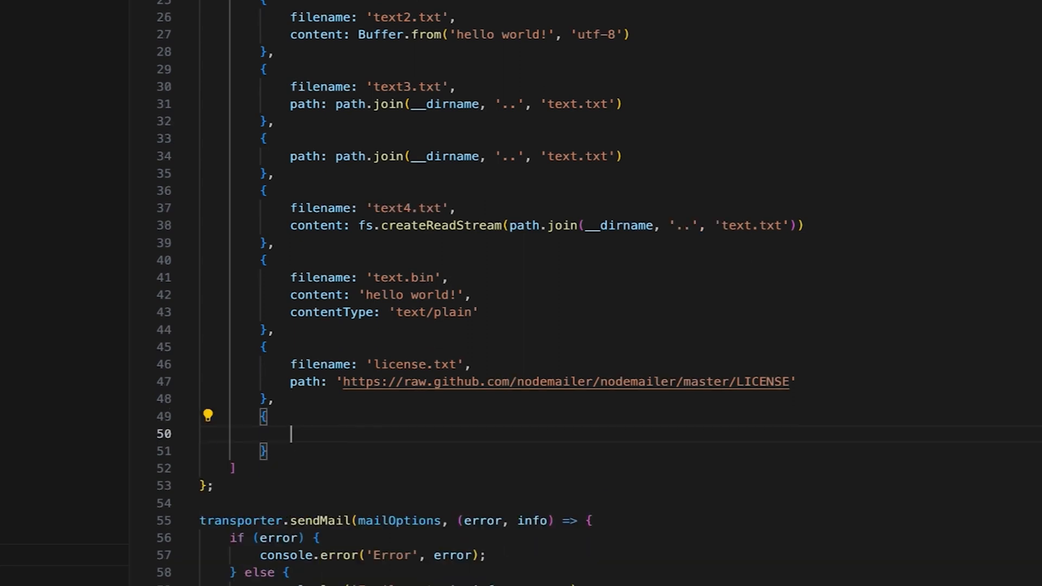
Attach base64 text1.txt with 'aGVsbG8gd29ybGQh' and a 'data:text/plain;base64,aGVsbG8gd29ybGQh' path entry
text(filename: 'text')
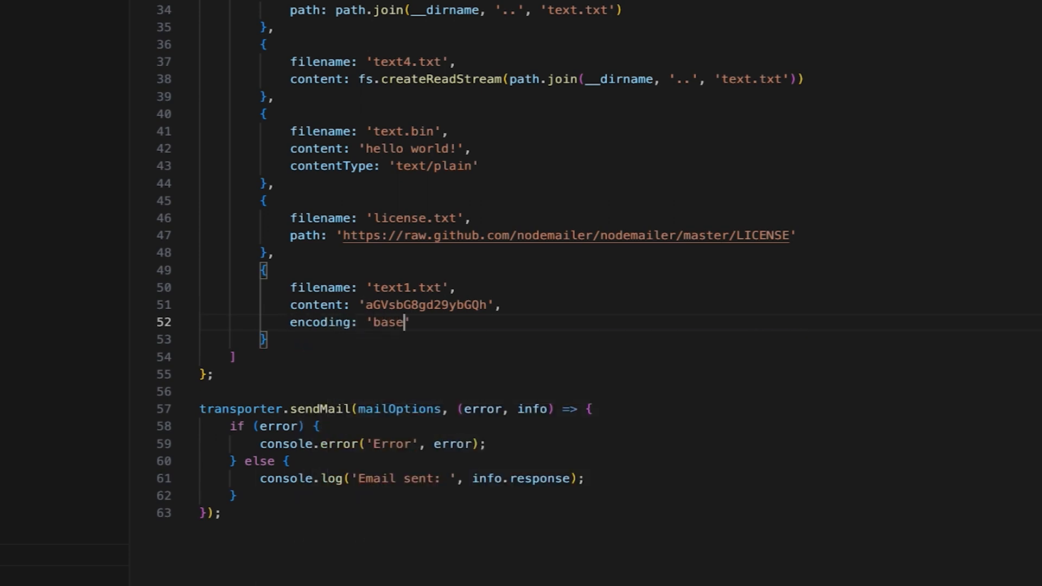
text(64)
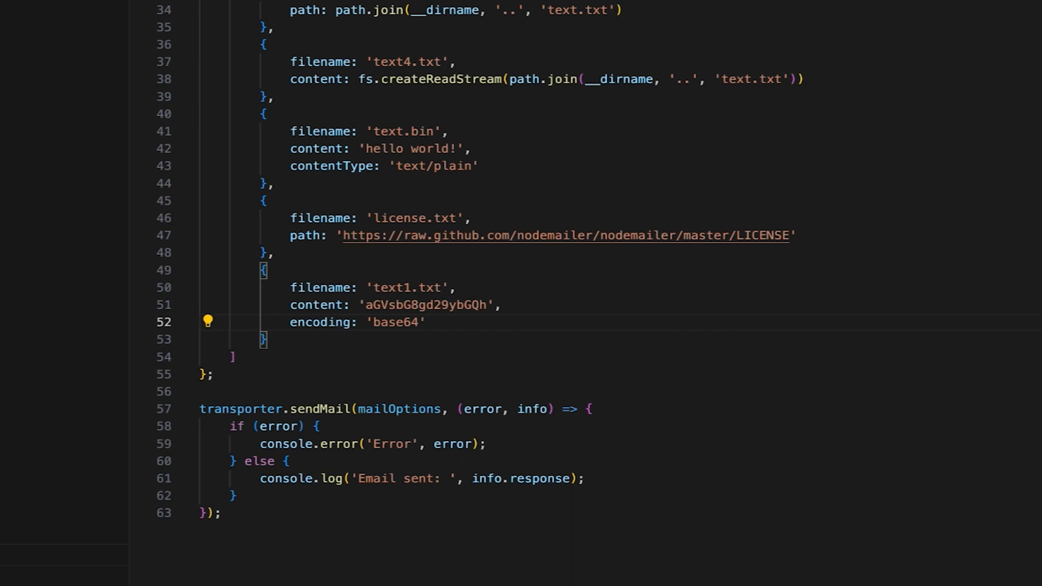
text(path: 'data:text/plain)
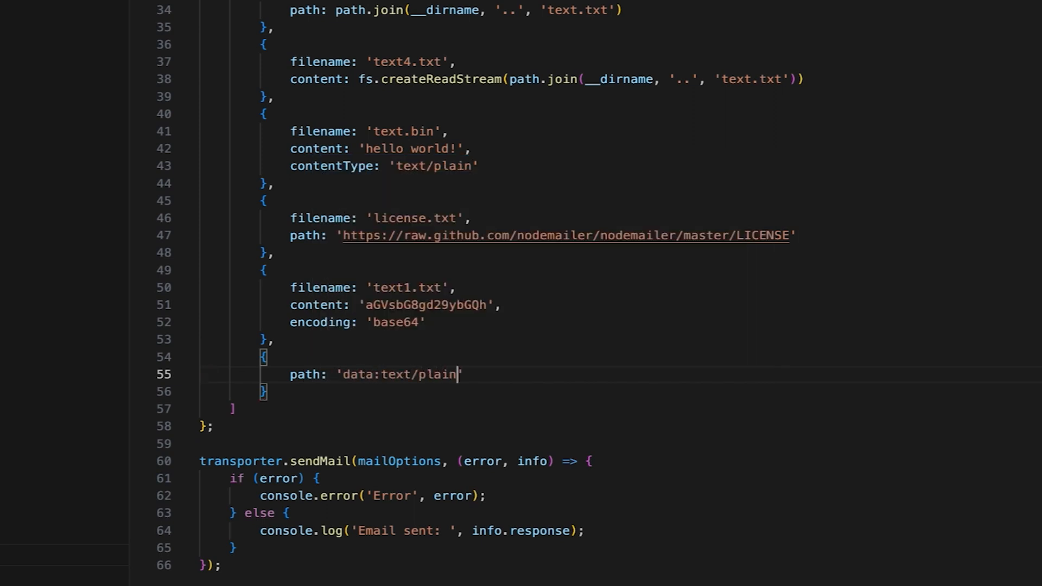
text(;base64,aGVsbG8gd29ybGQh)
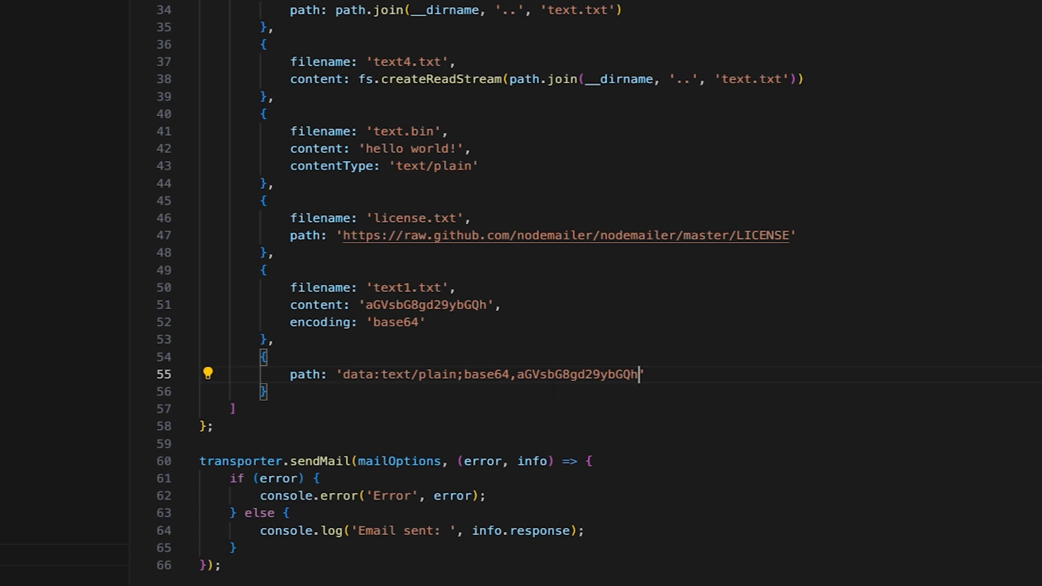
Add a raw attachment with Content-Type text/plain, Content-Disposition attachment headers and 'Hello World!' body
text(},)
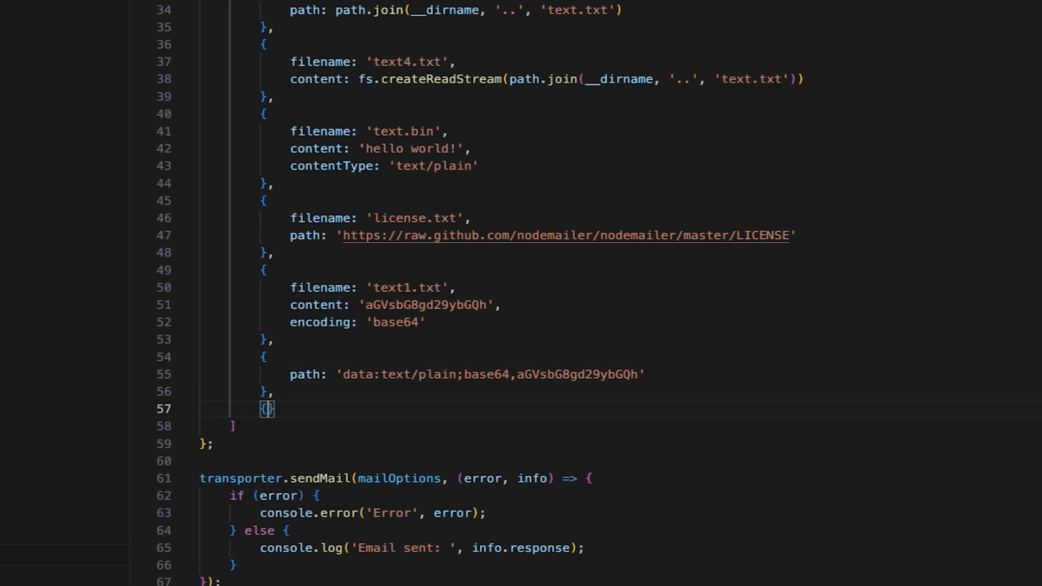
text(raw: 'C)
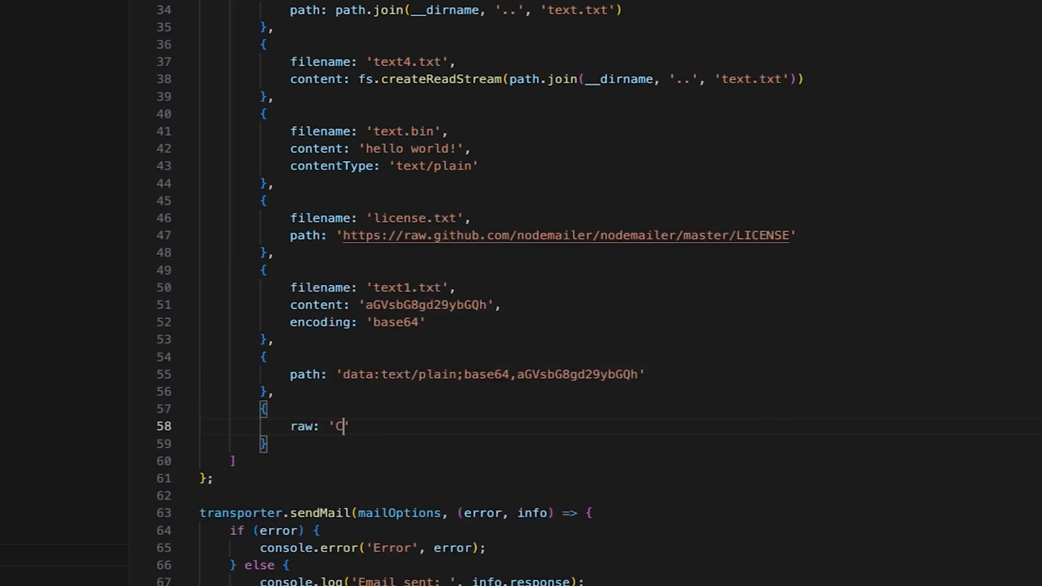
text(ontent-Type: text)
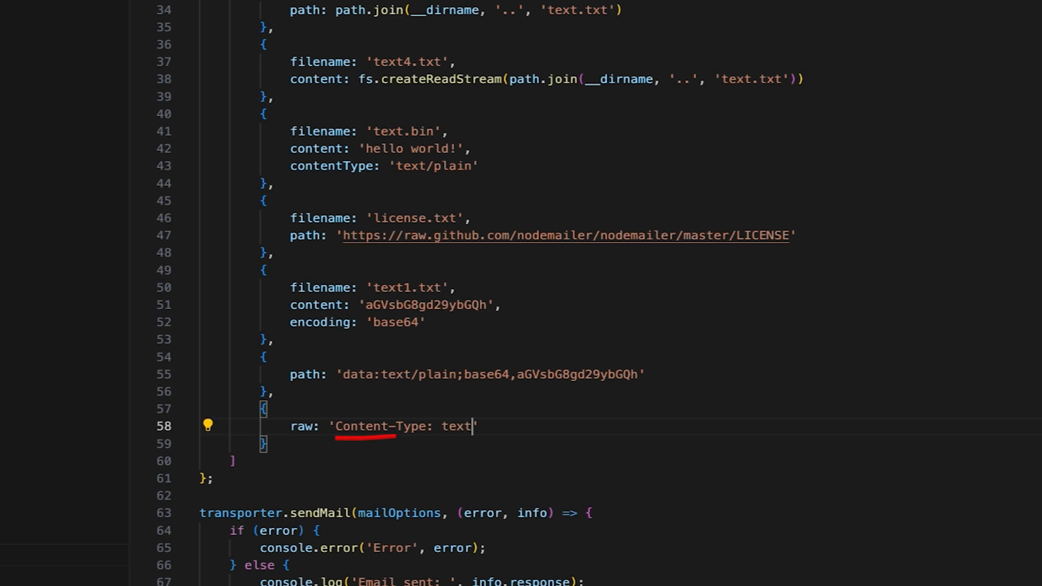
text(/plain\r\n)
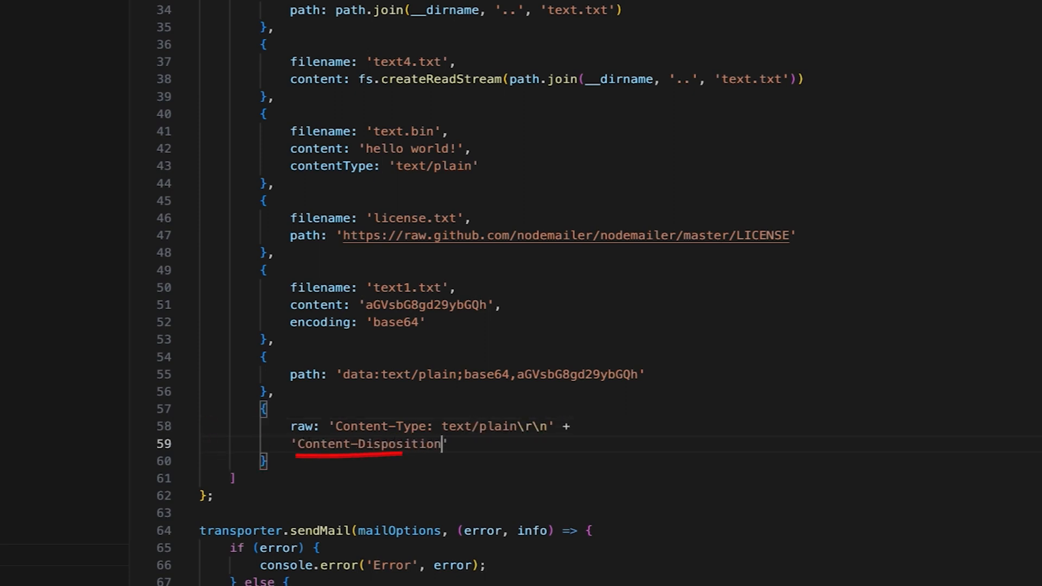
text(: attachment;)
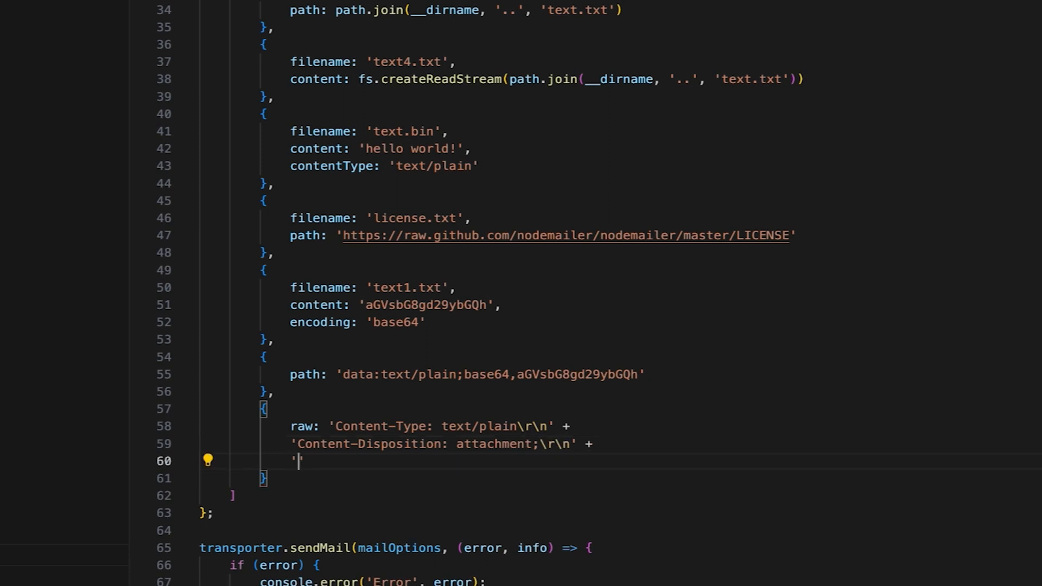
text(\r\n' +)
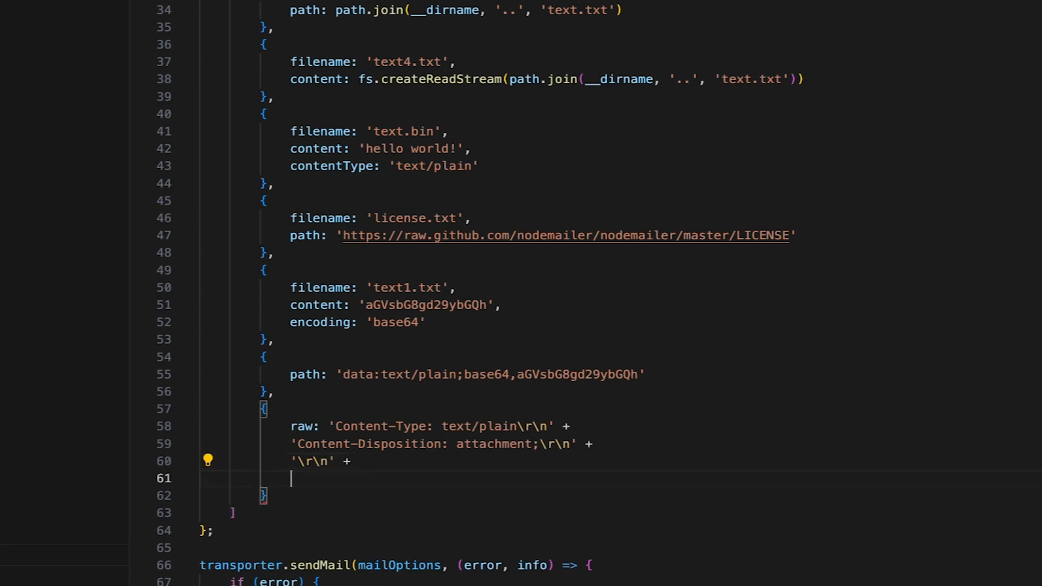
text('Hello')
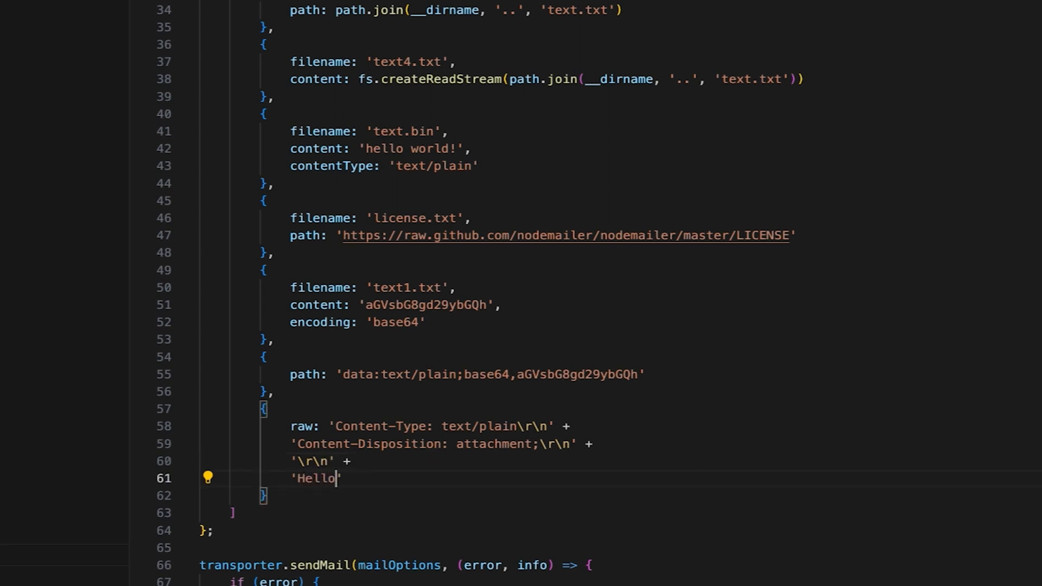
text(World!)
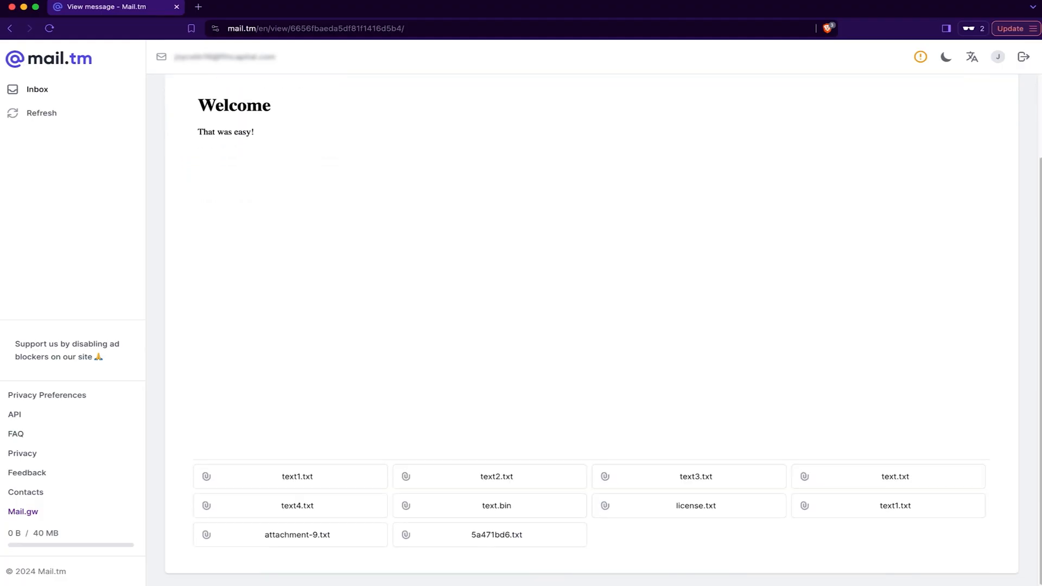
click(695, 476)
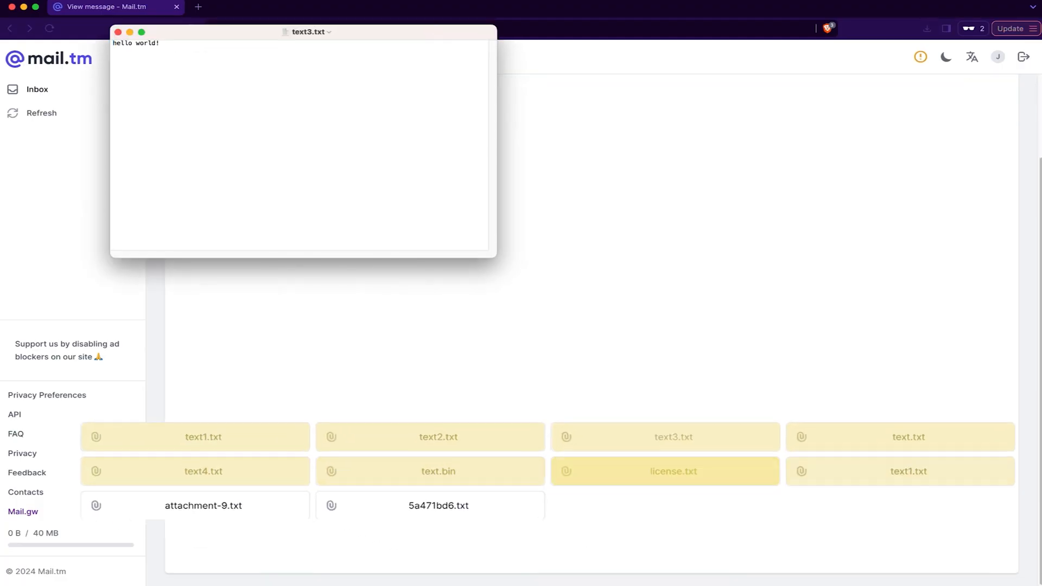
click(119, 31)
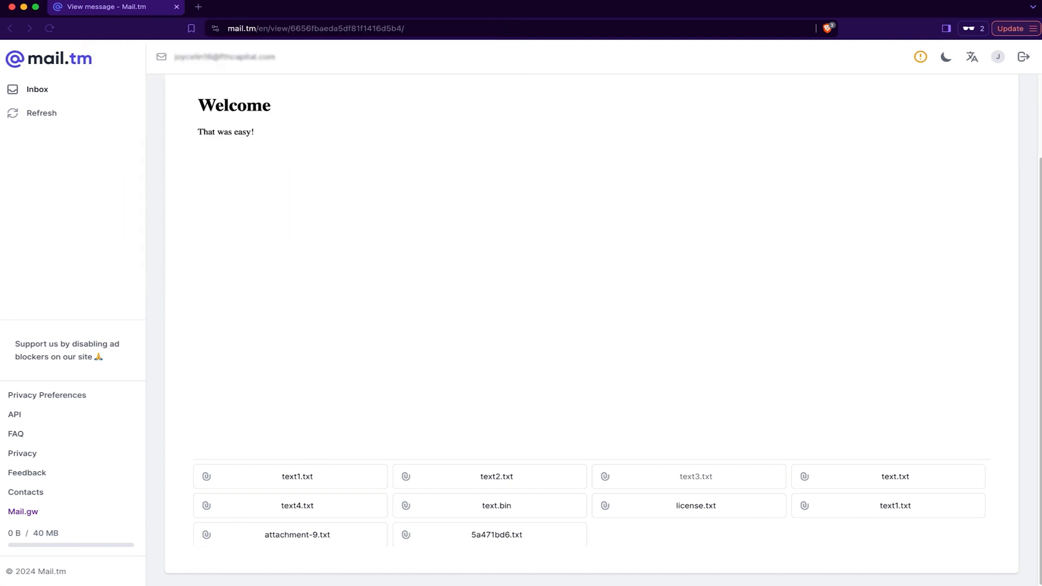